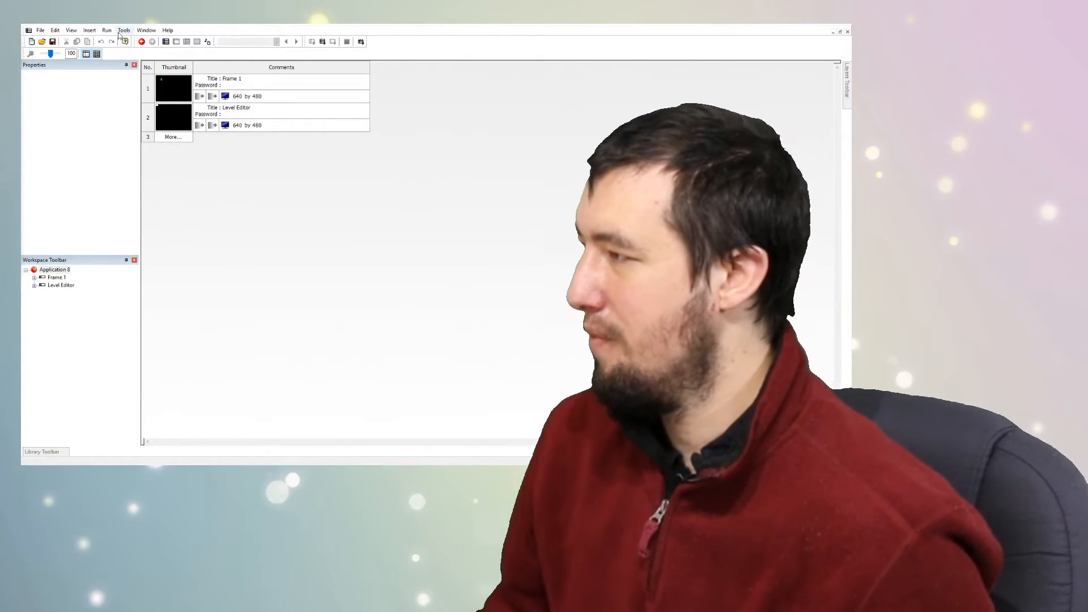
Step: Open the Level Editor frame, test-run the application, then close the test window
left_click(106, 30)
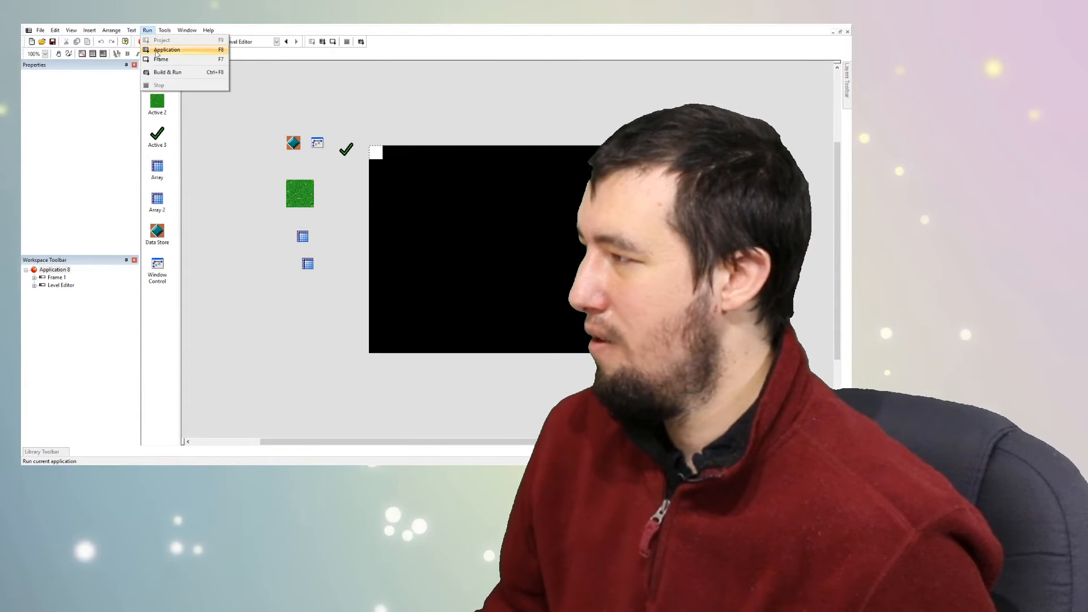
left_click(167, 50)
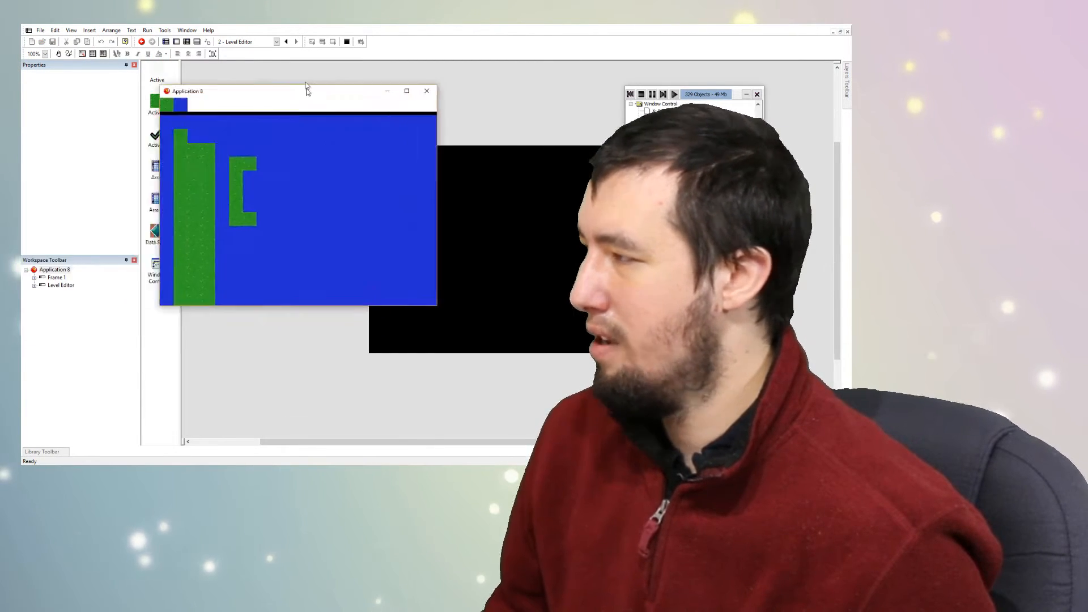
left_click(407, 90)
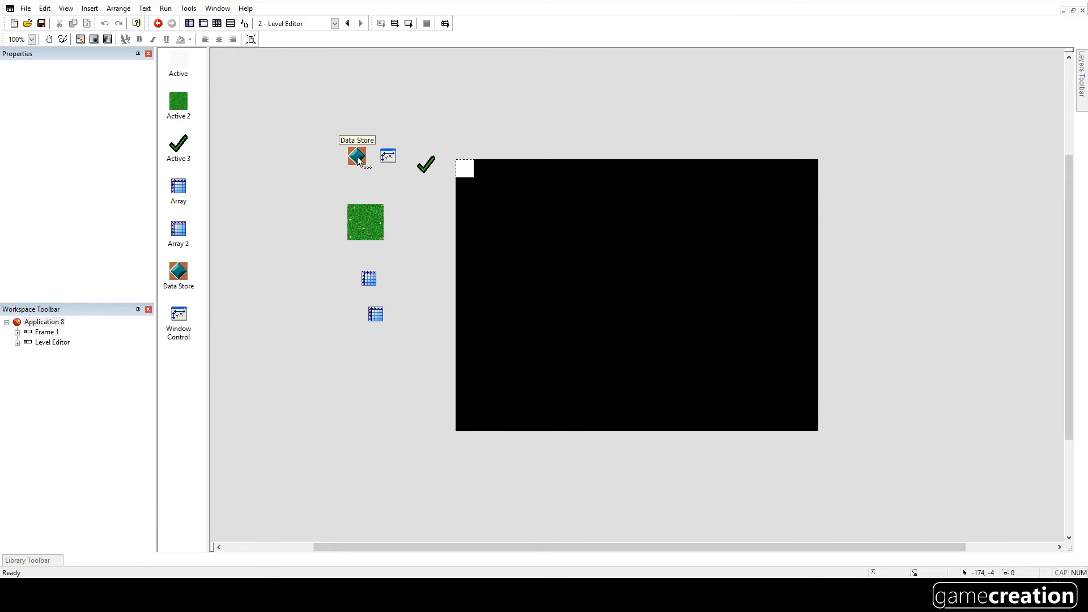
Step: Rename the Data Store's Alterable Value B to currentTileSelected
left_click(355, 155)
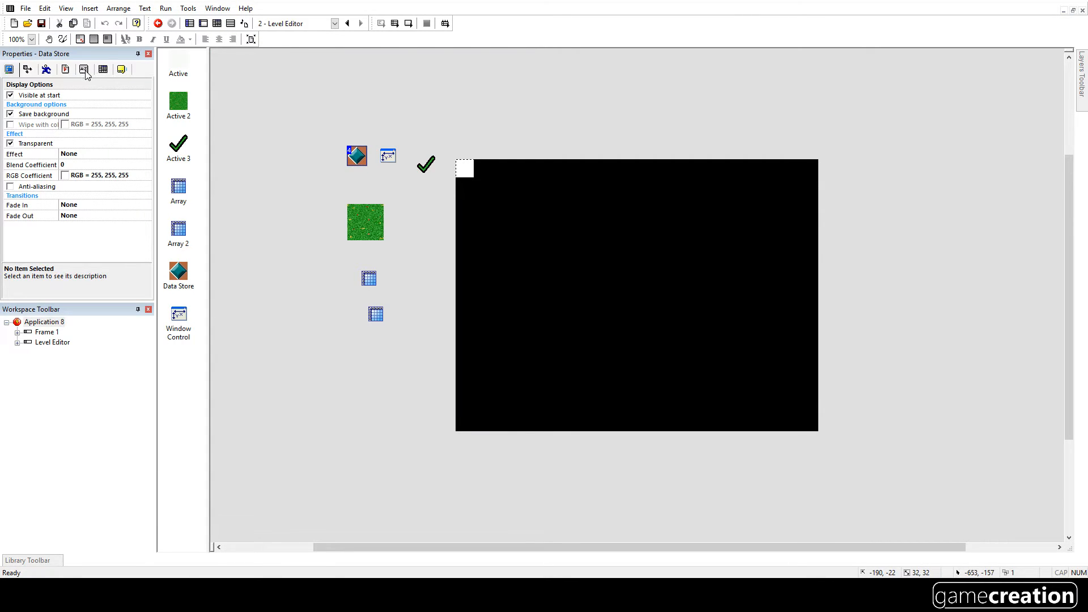
left_click(83, 68)
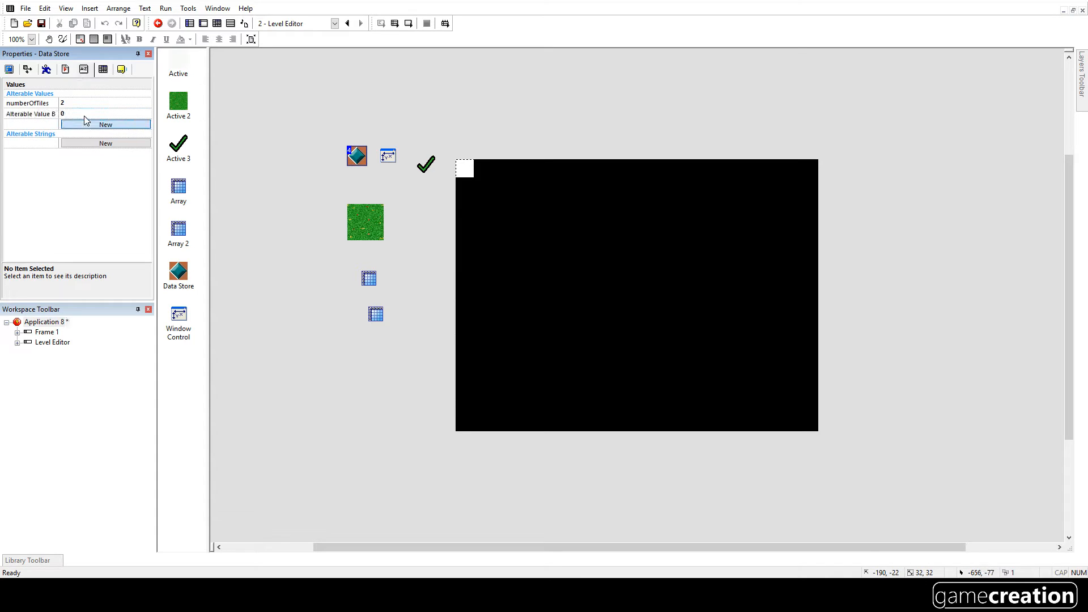
double_click(30, 113)
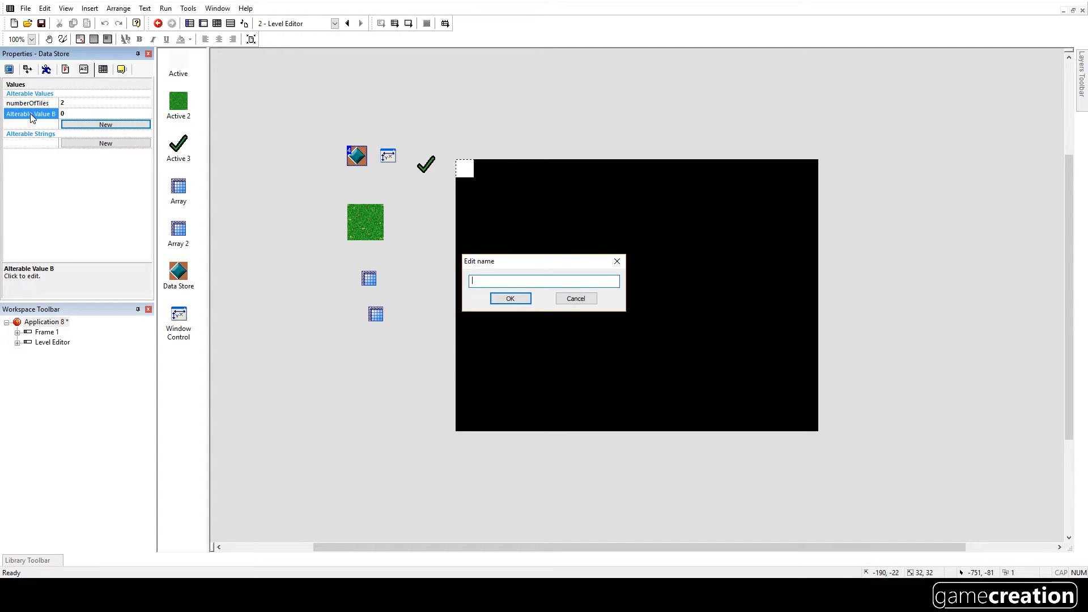
type("current")
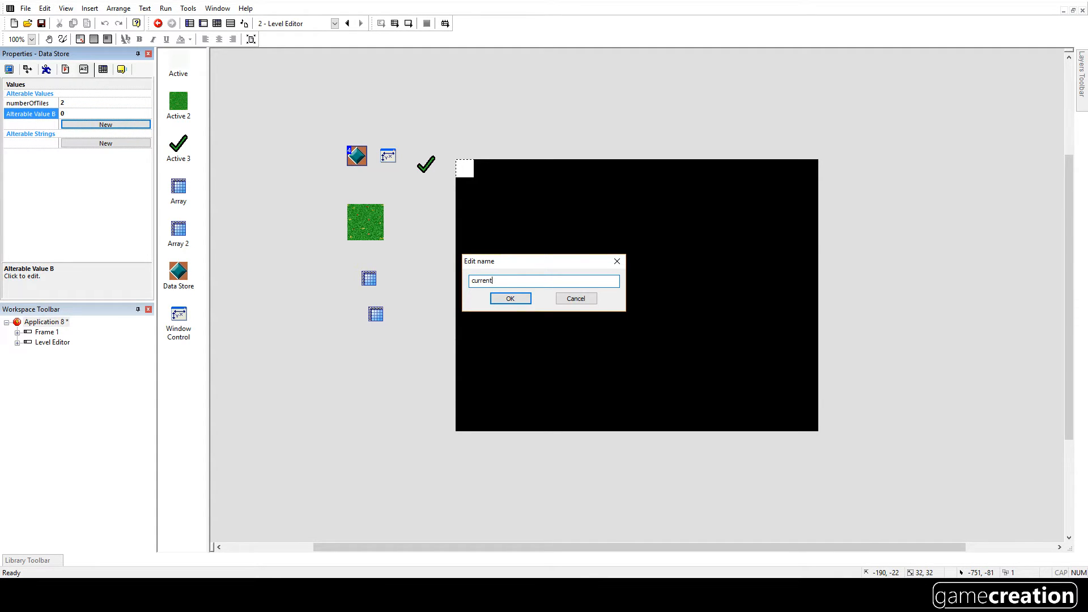
type("TileSlee")
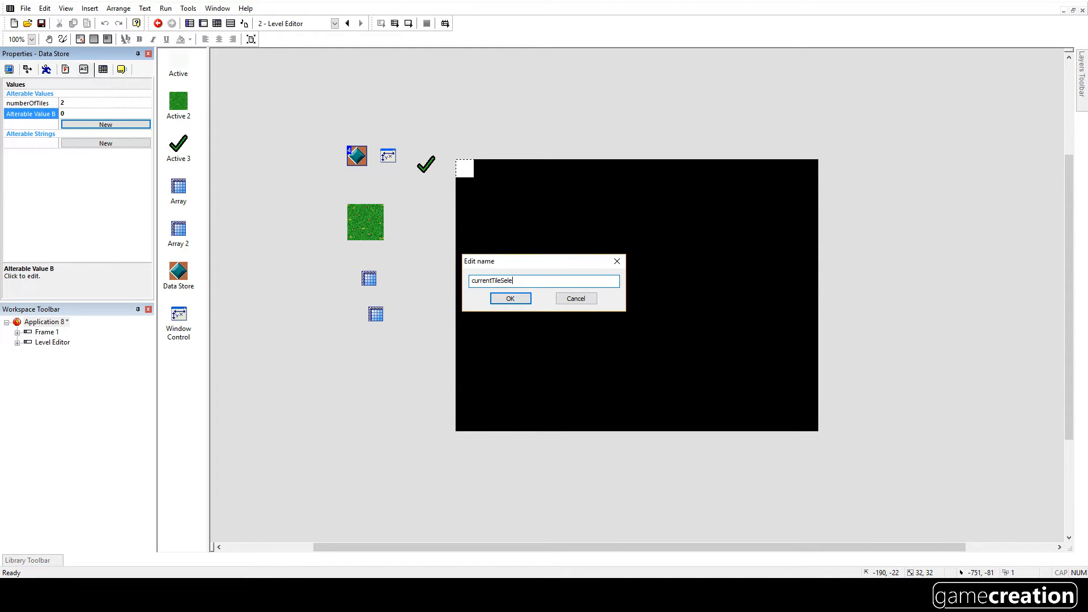
type("cted")
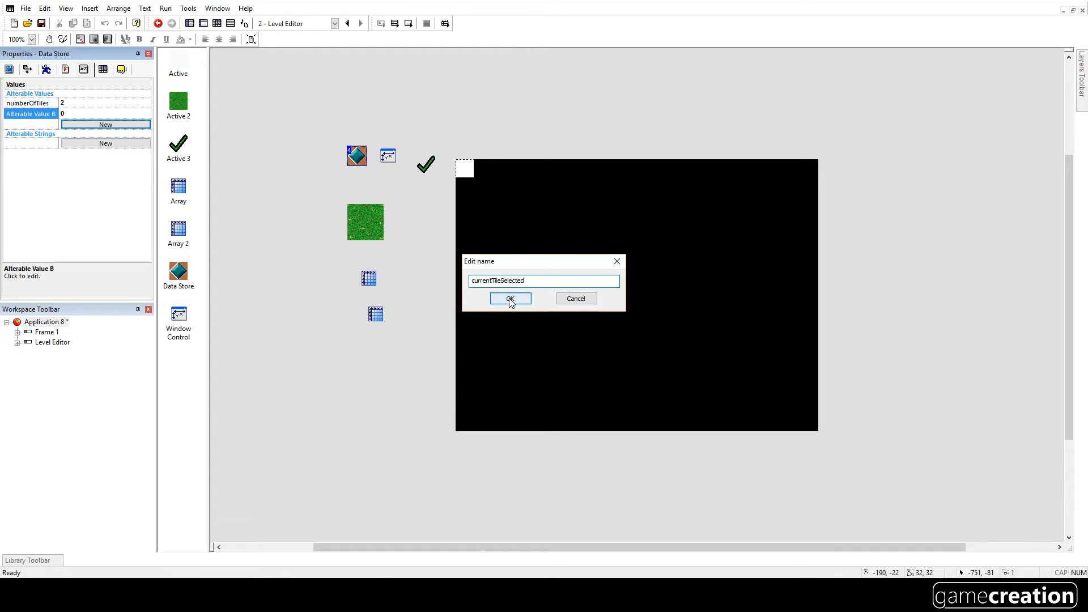
left_click(509, 299)
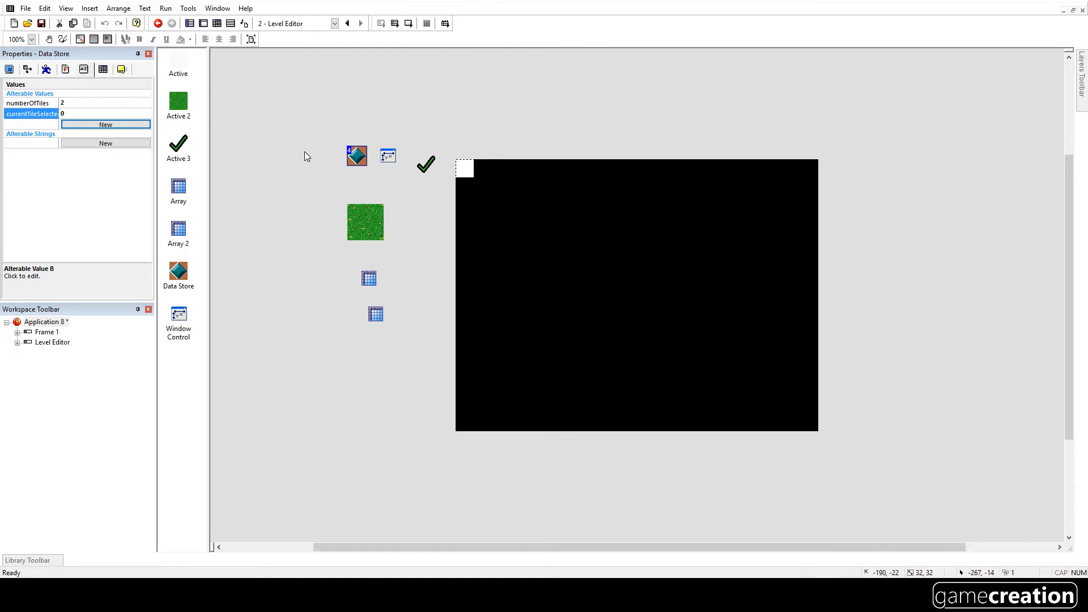
left_click(217, 23)
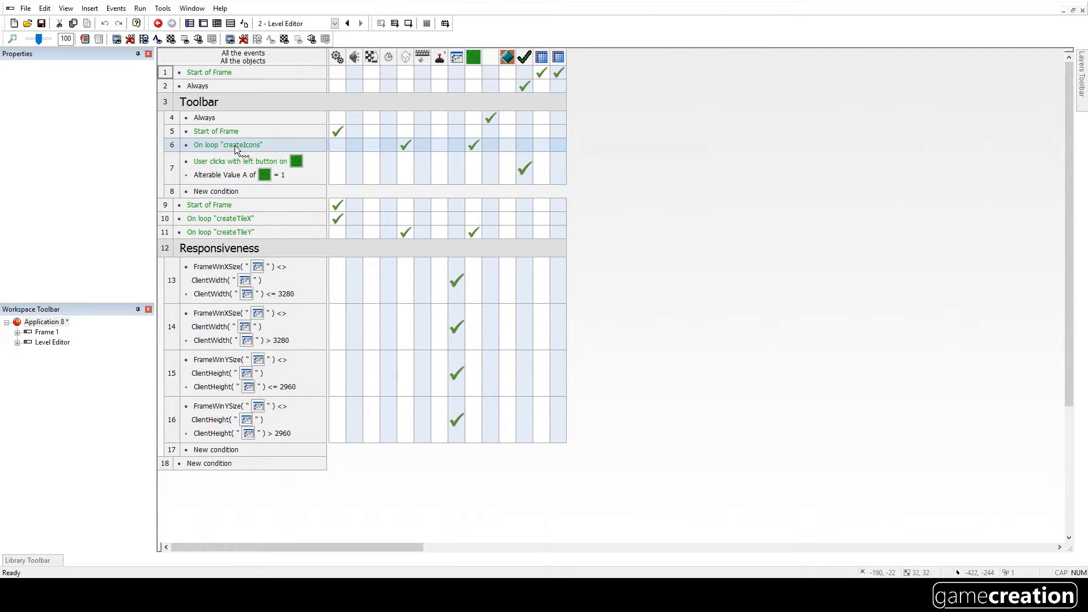
Step: In the createIcons loop event, set each tile's Alterable Value B to LoopIndex("createIcons")
left_click(227, 144)
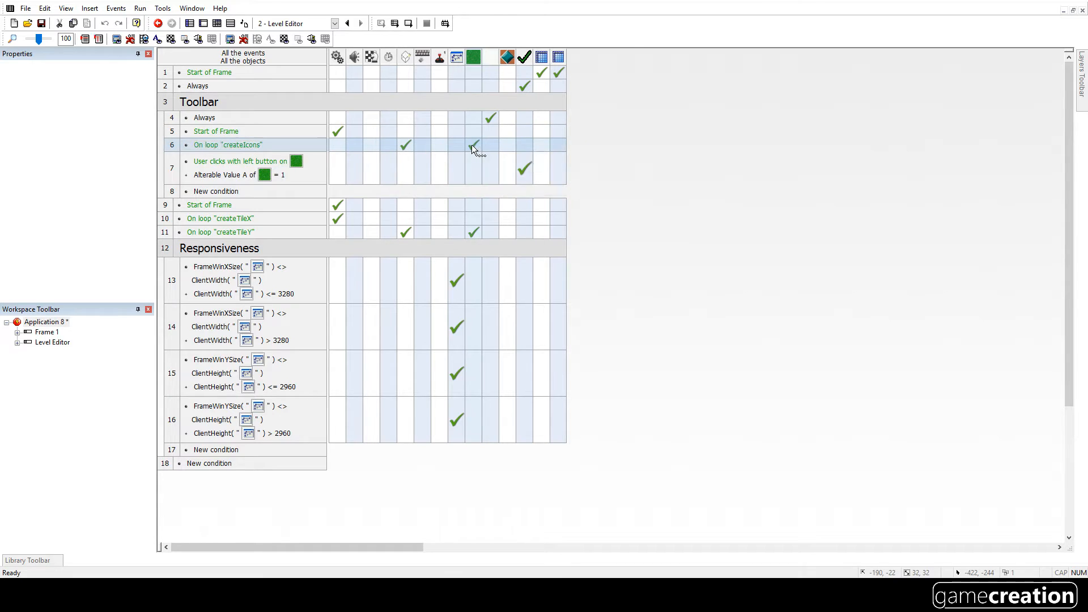
right_click(474, 145)
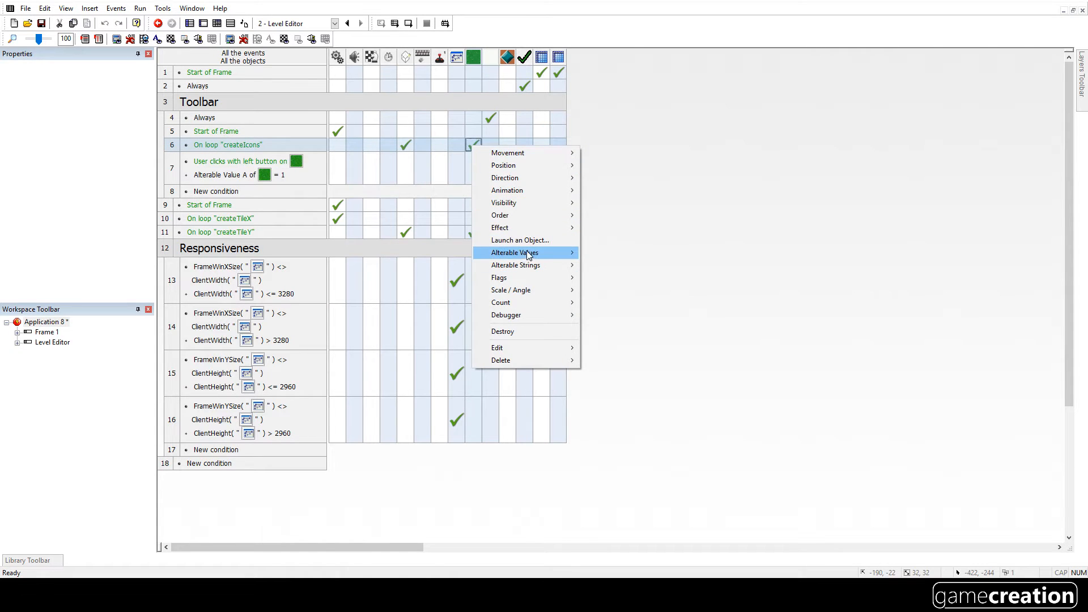
left_click(527, 252)
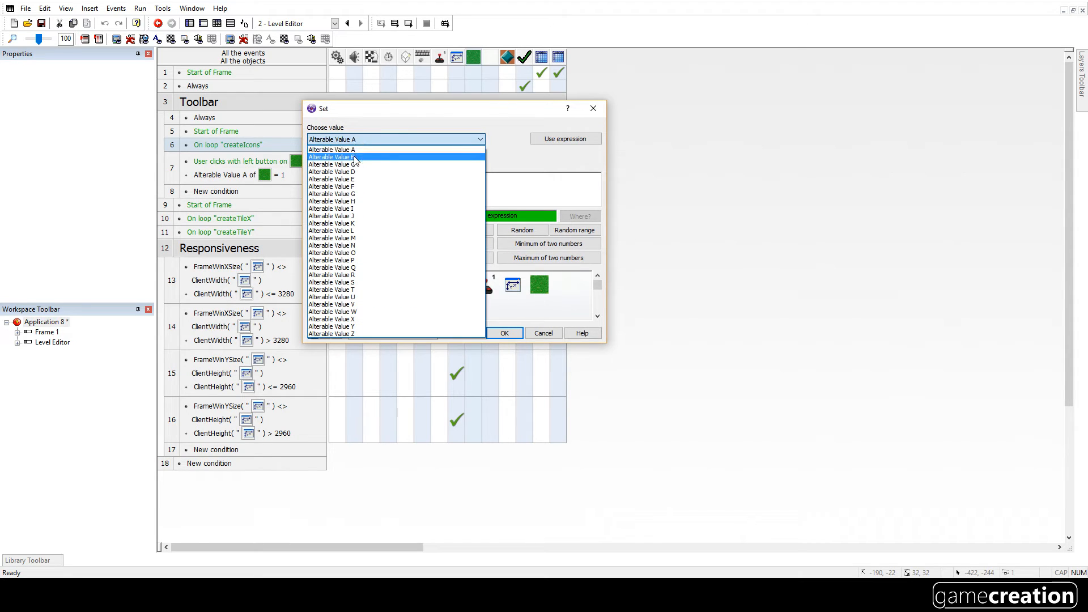
left_click(331, 149)
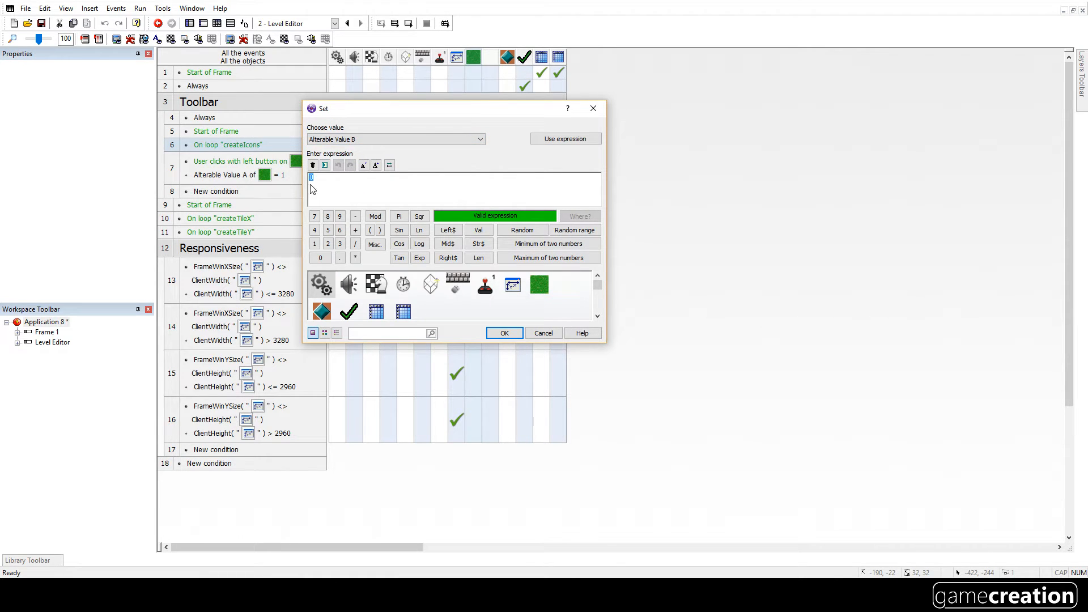
left_click(321, 284)
type("LoopIndex(\"createIcons\")")
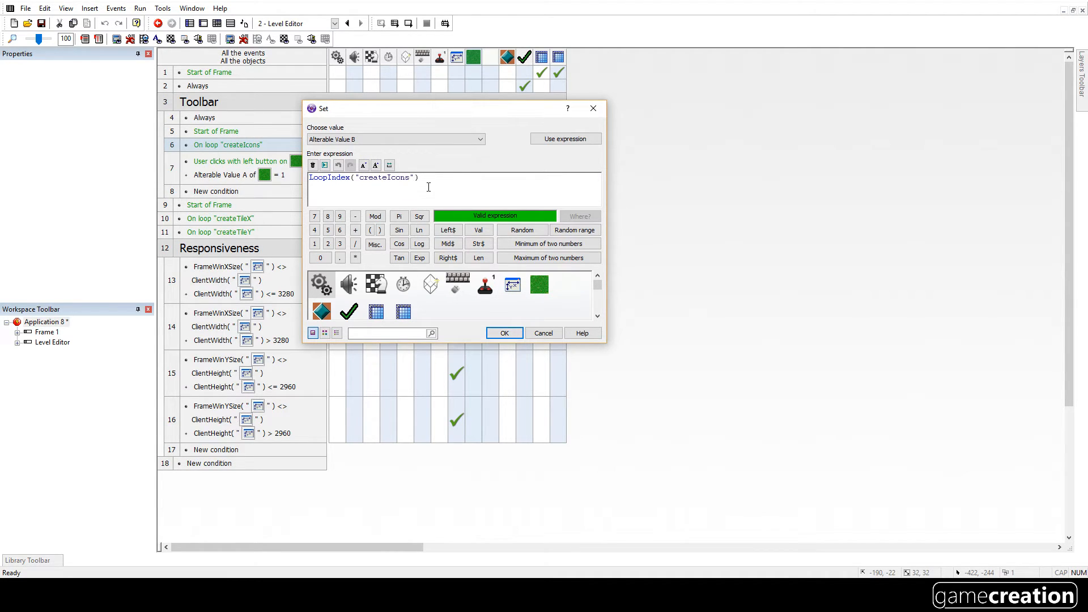
left_click(503, 333)
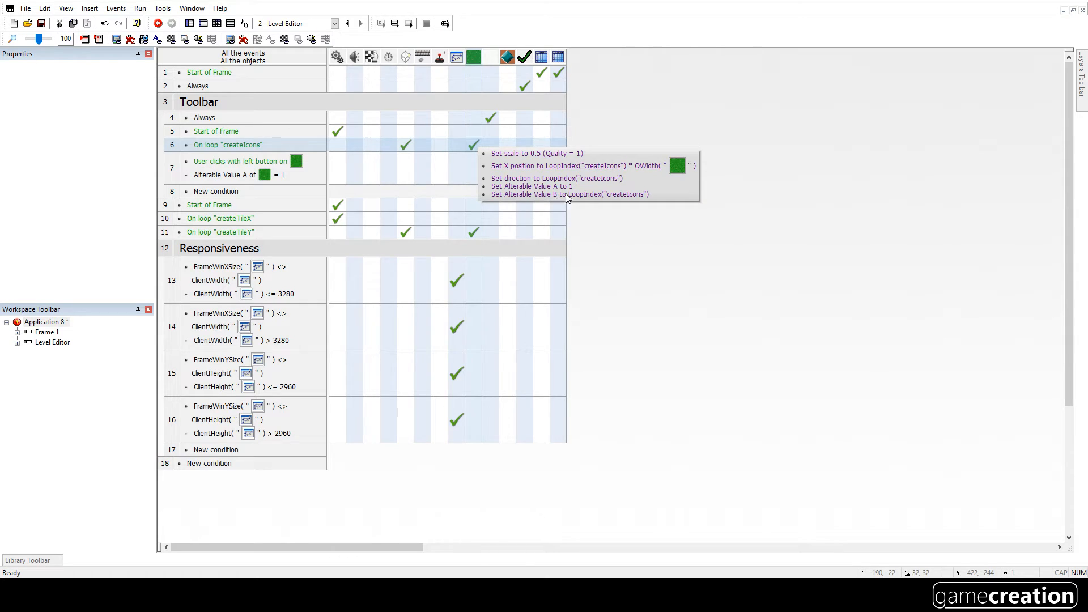
left_click(473, 145)
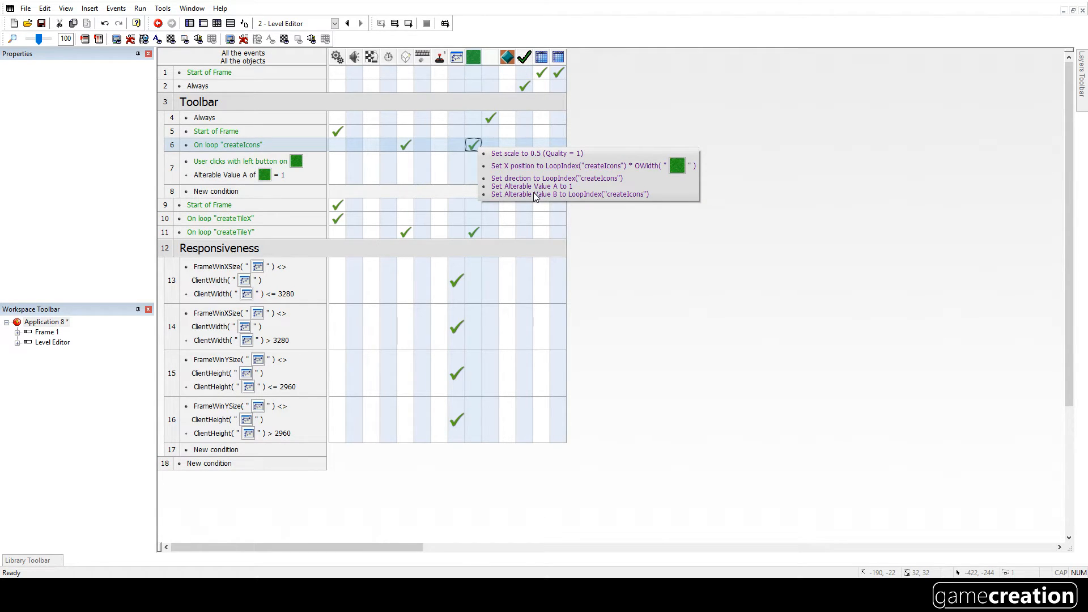
mouse_move(526, 198)
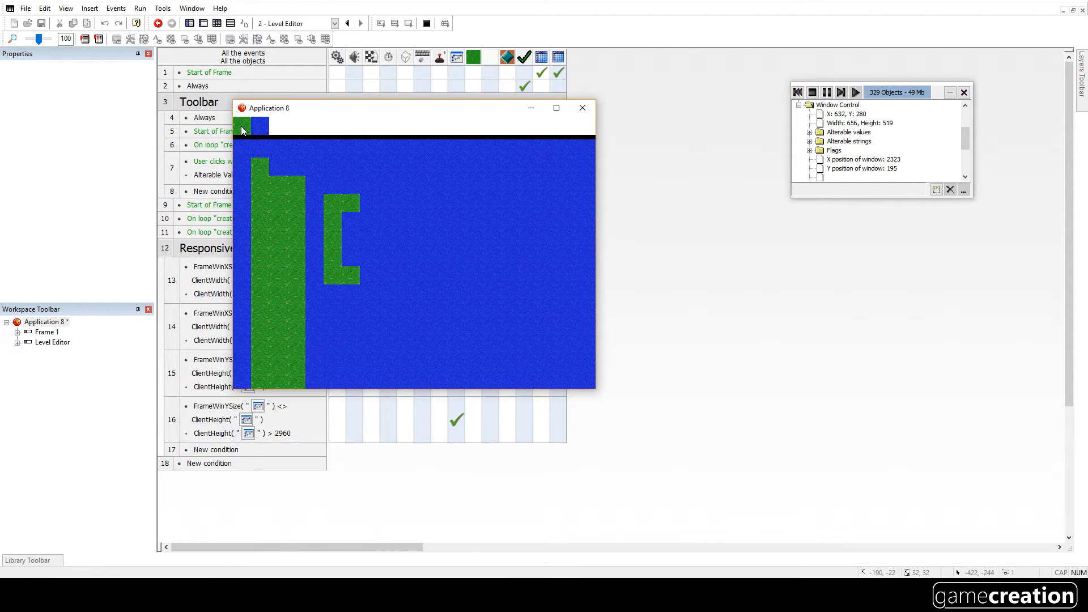
left_click(242, 126)
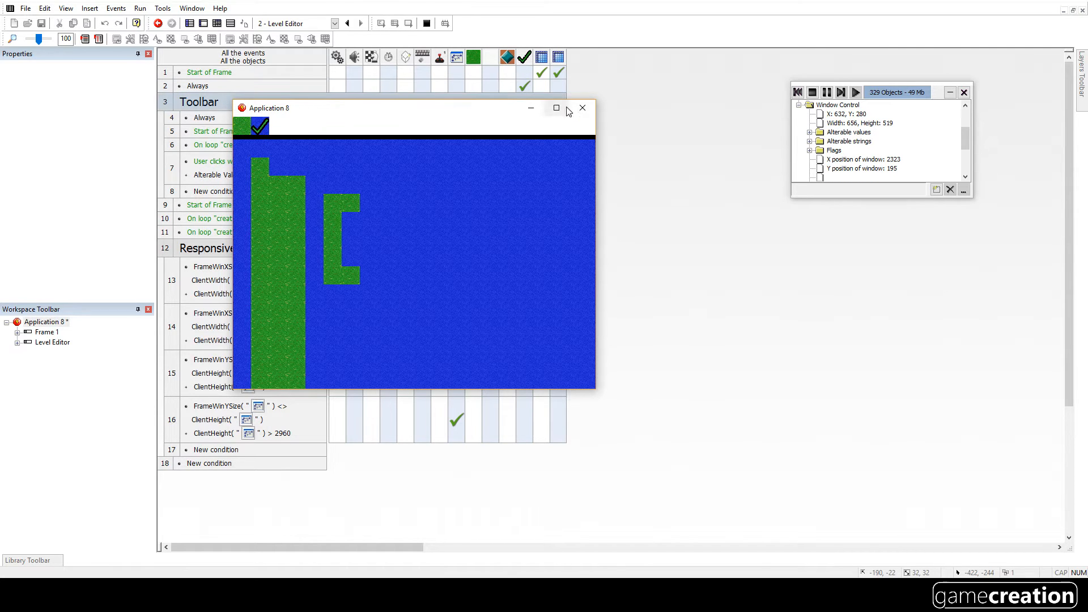
left_click(582, 107)
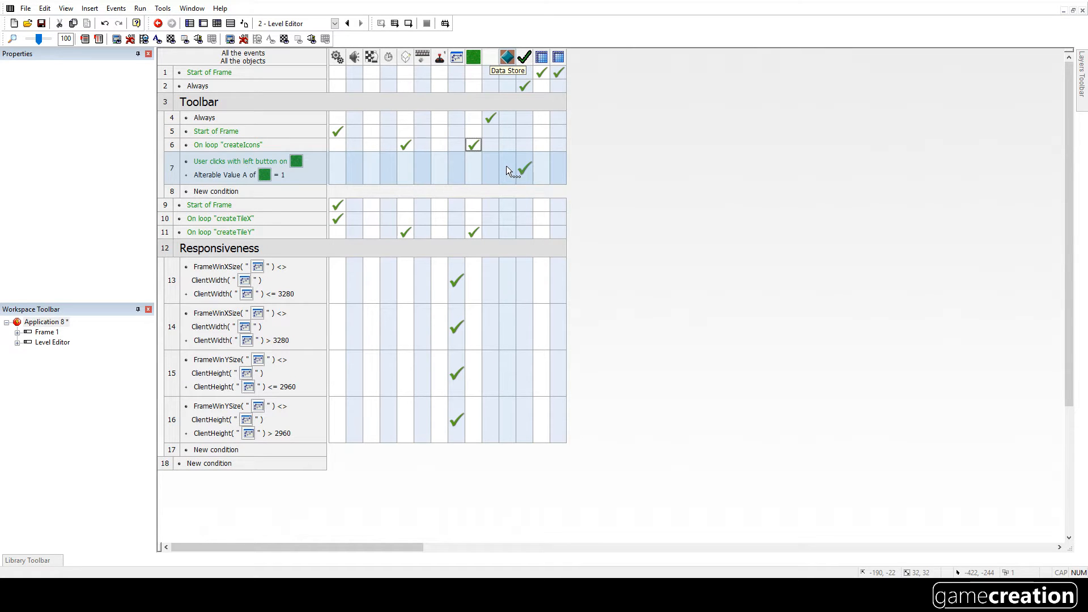
Step: In the tile-click event, set currentTileSelected to the clicked tile's Alterable Value B
right_click(524, 169)
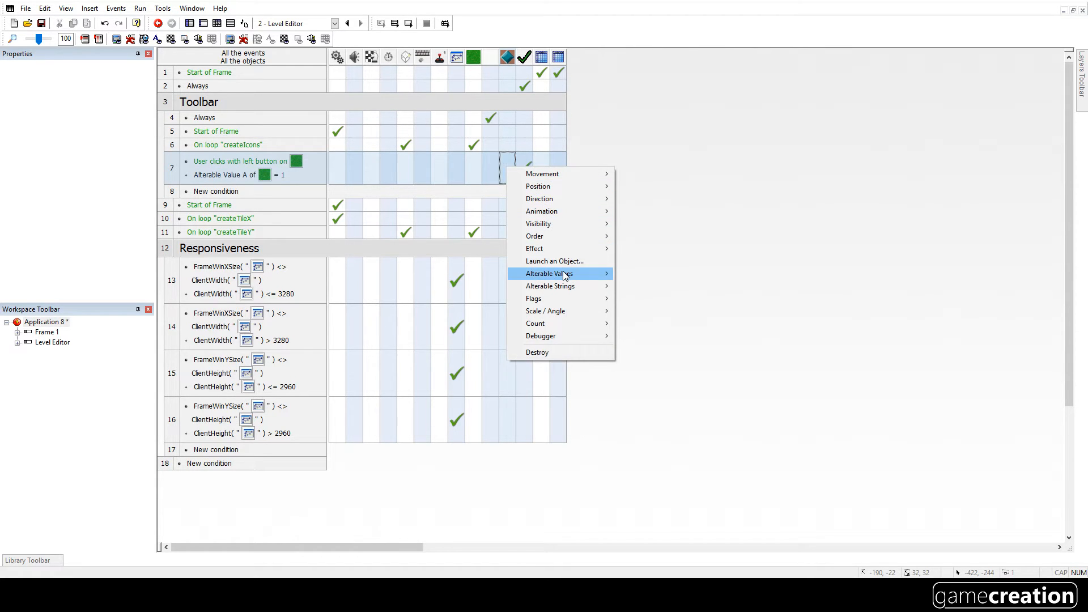
mouse_move(549, 272)
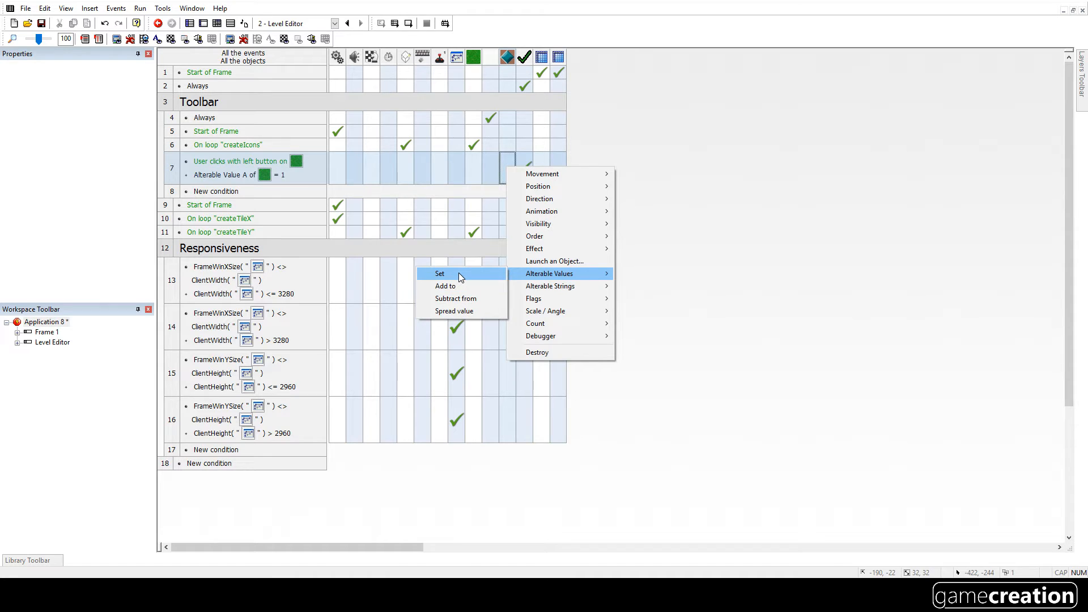
left_click(439, 272)
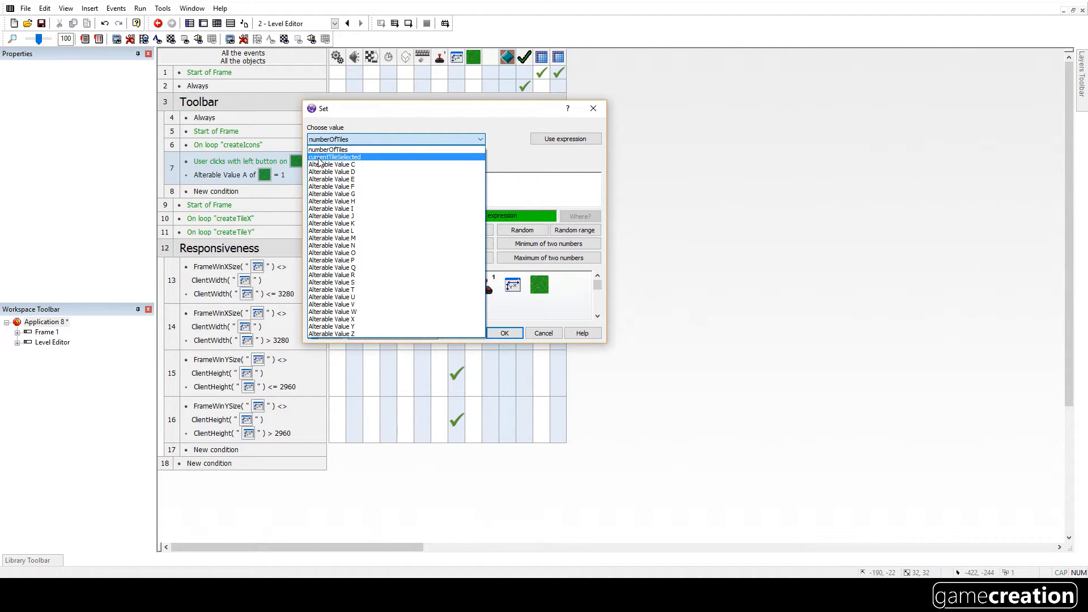
left_click(335, 156)
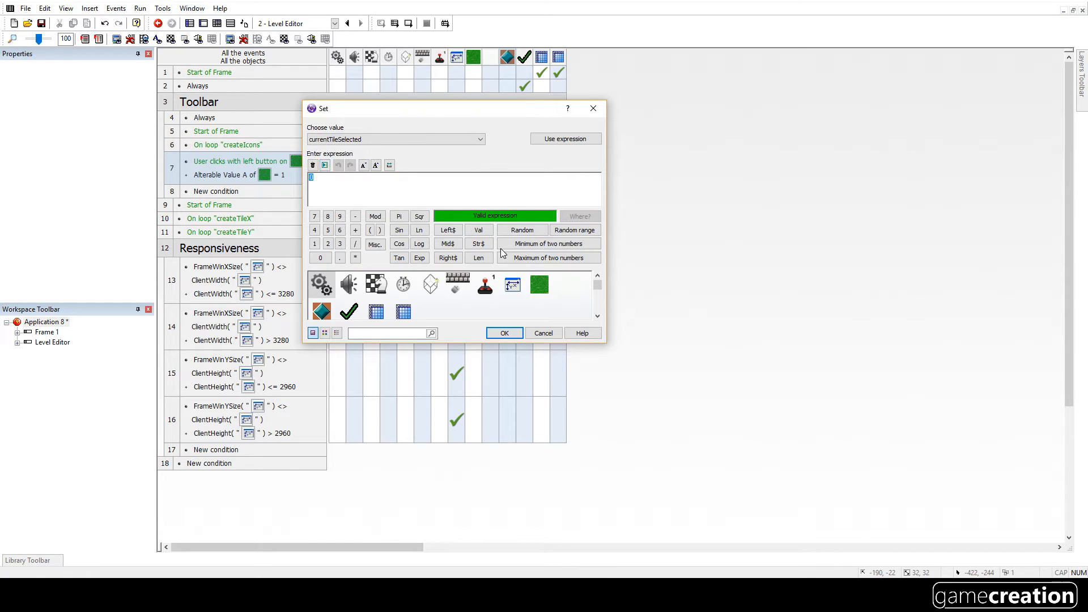
left_click(540, 285)
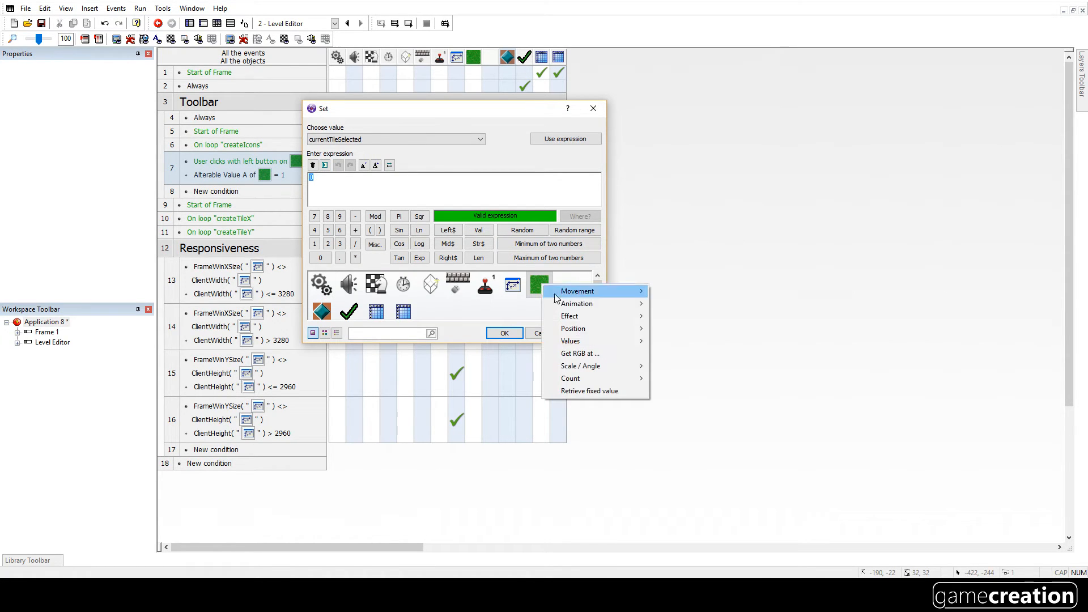
mouse_move(570, 340)
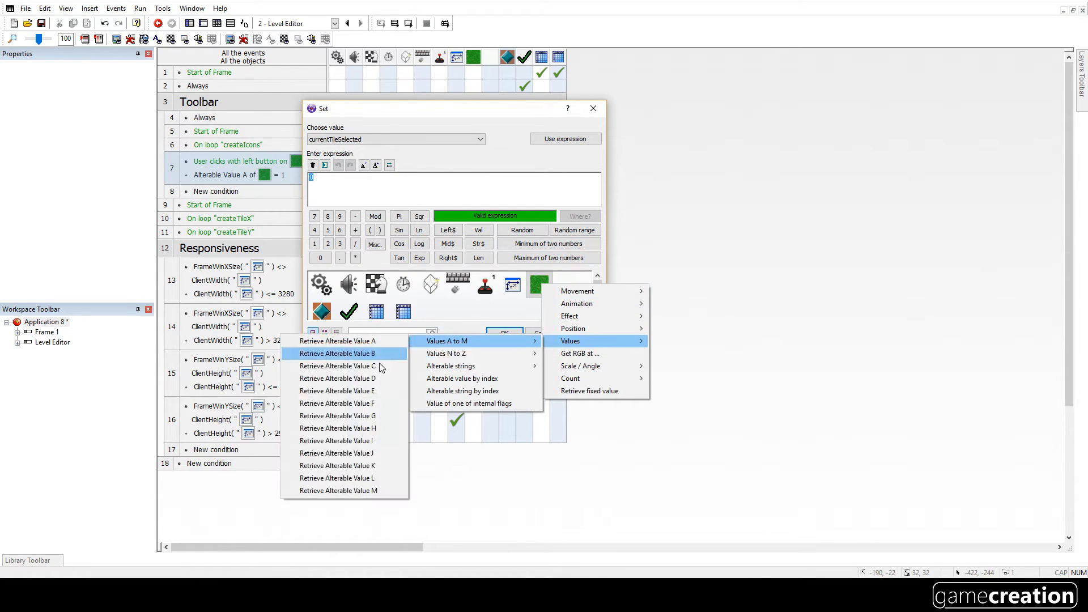
left_click(338, 353)
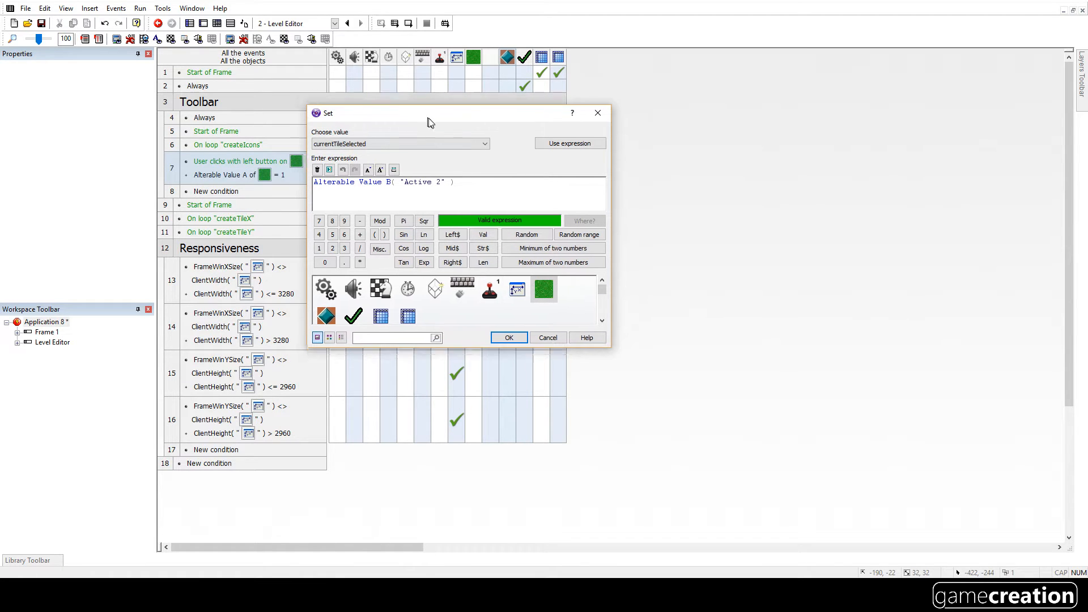
left_click_drag(430, 113, 621, 129)
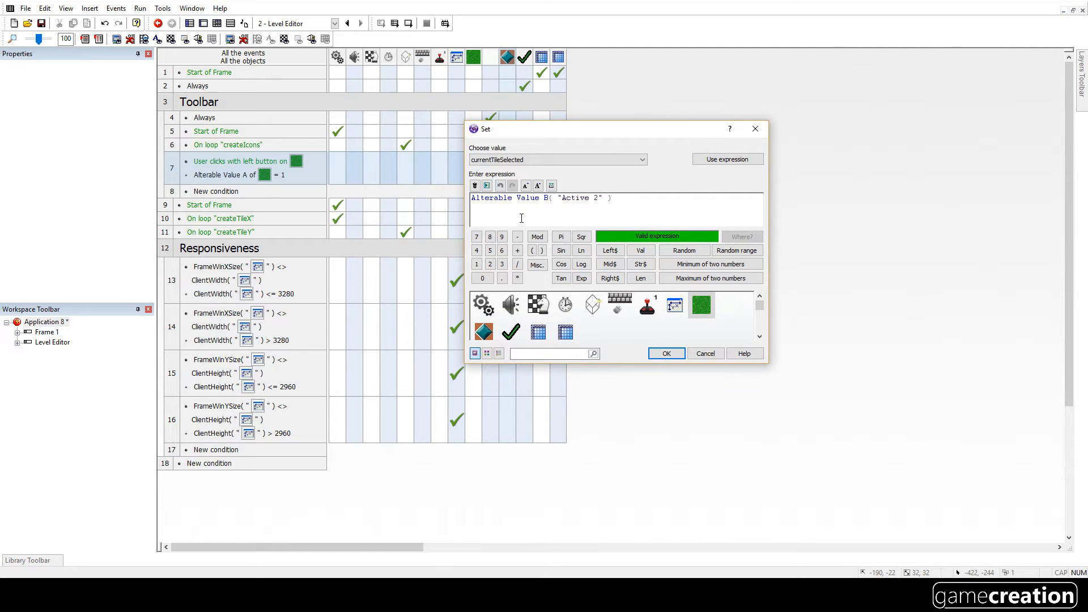
left_click(664, 353)
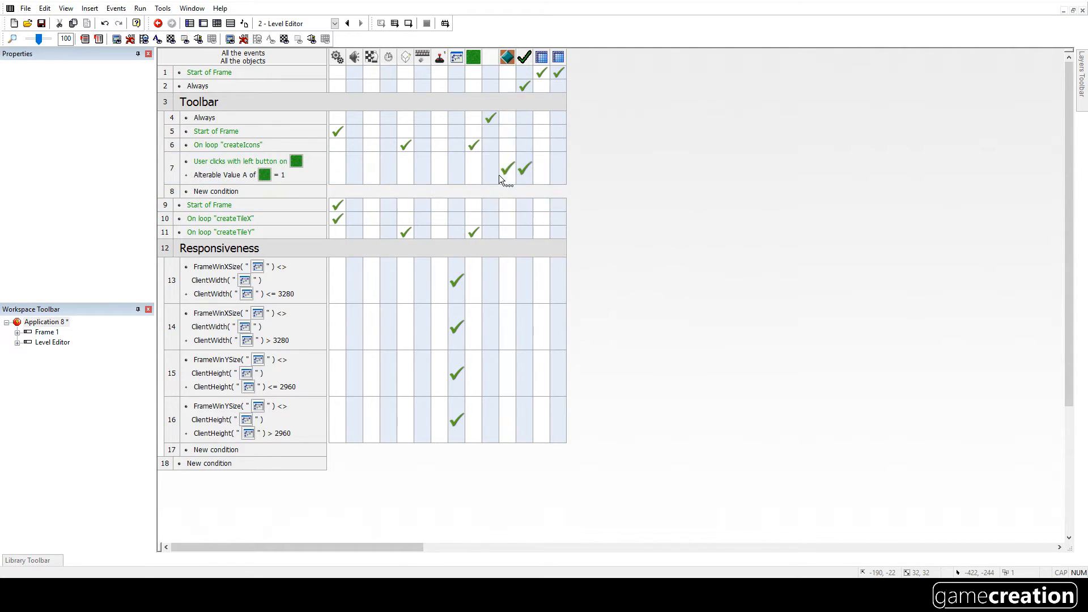
left_click(239, 161)
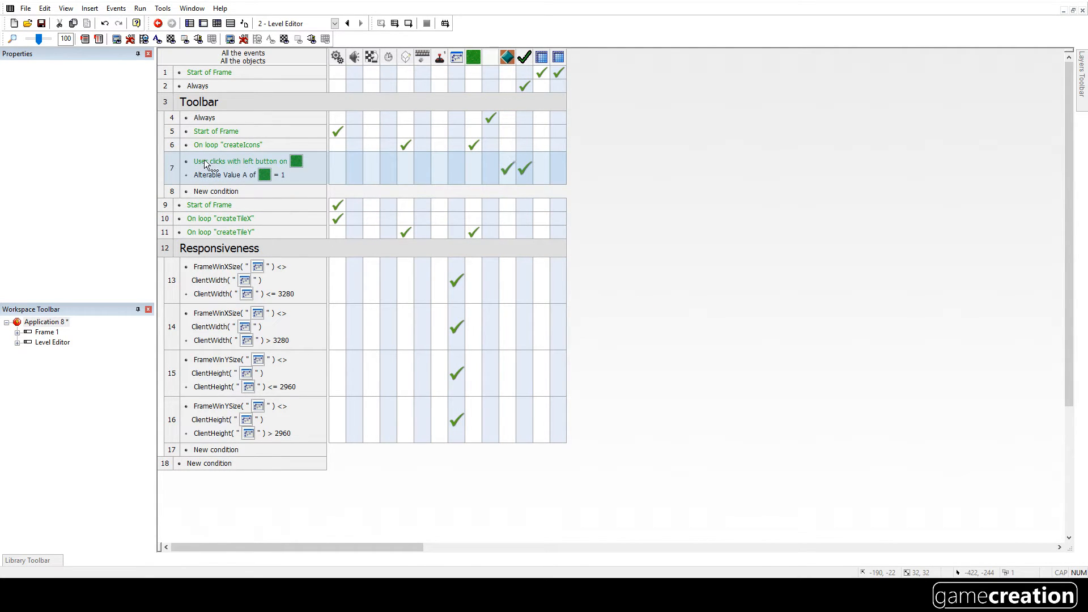
mouse_move(297, 160)
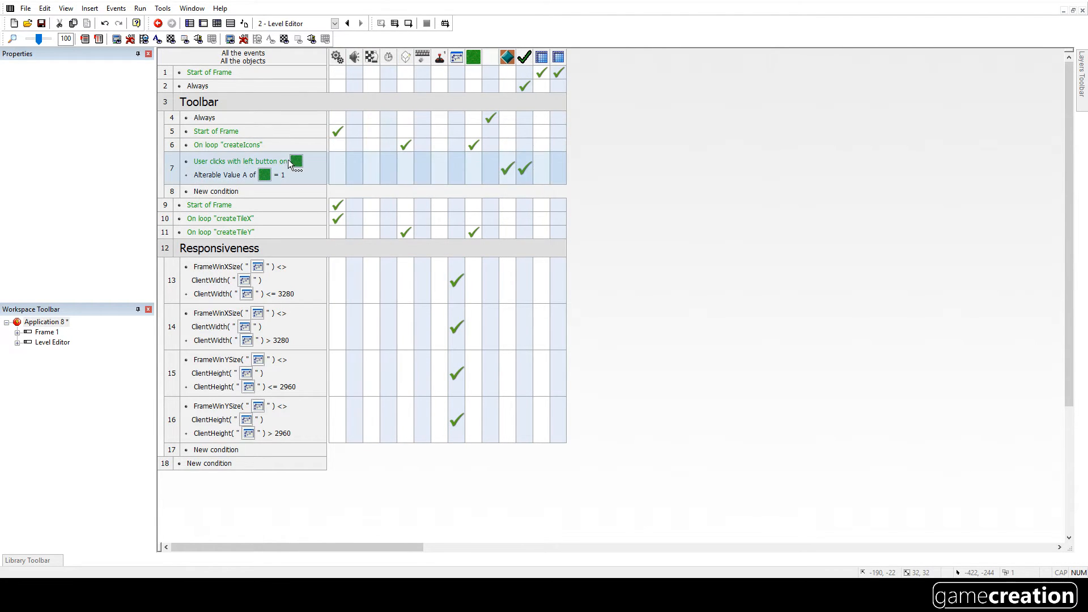
mouse_move(507, 57)
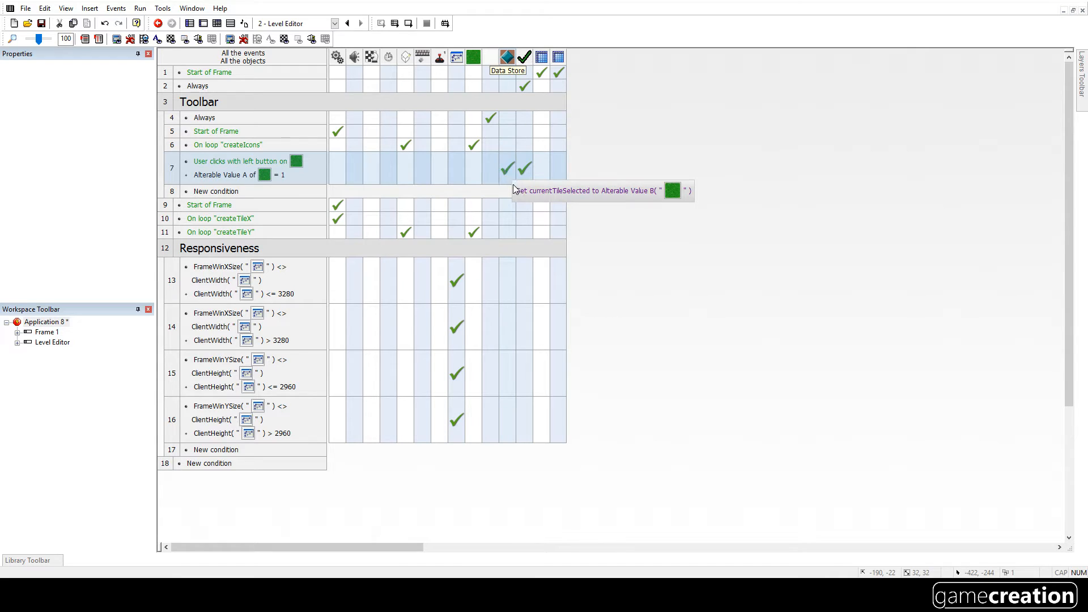
mouse_move(618, 208)
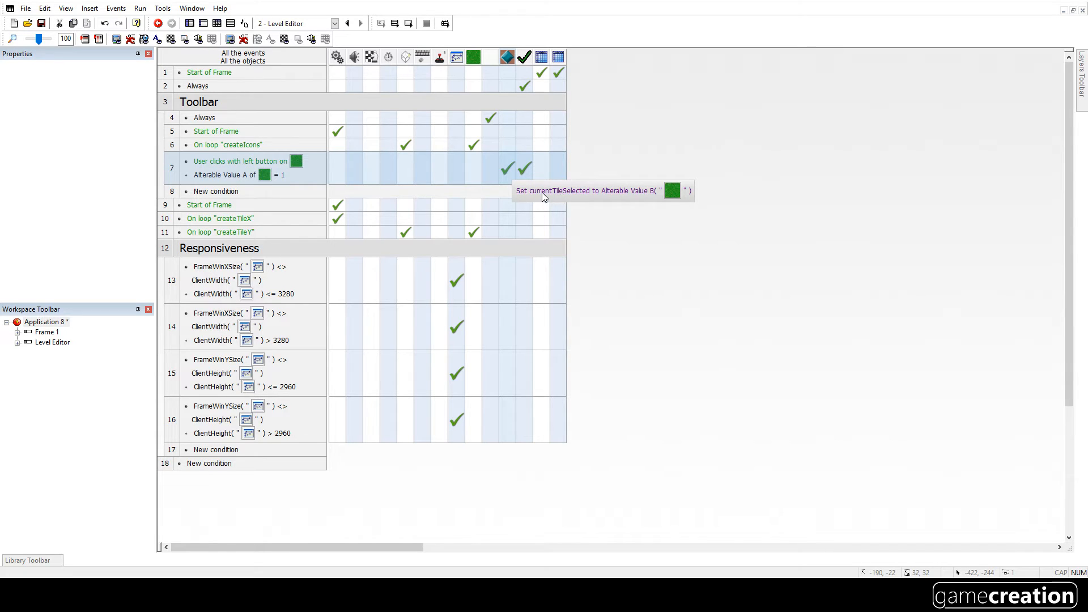
left_click(139, 7)
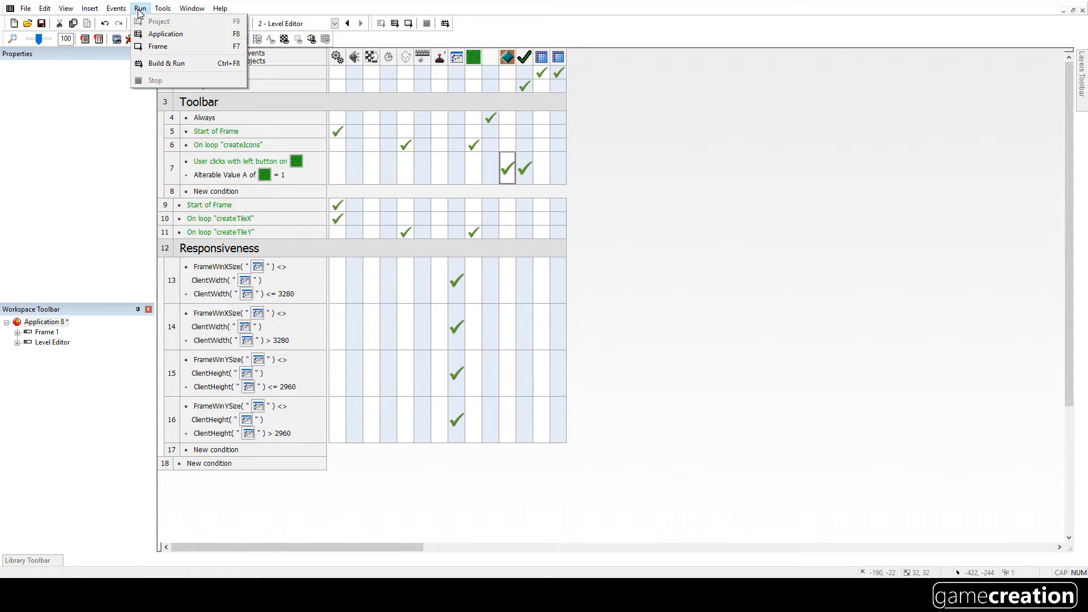
left_click(165, 33)
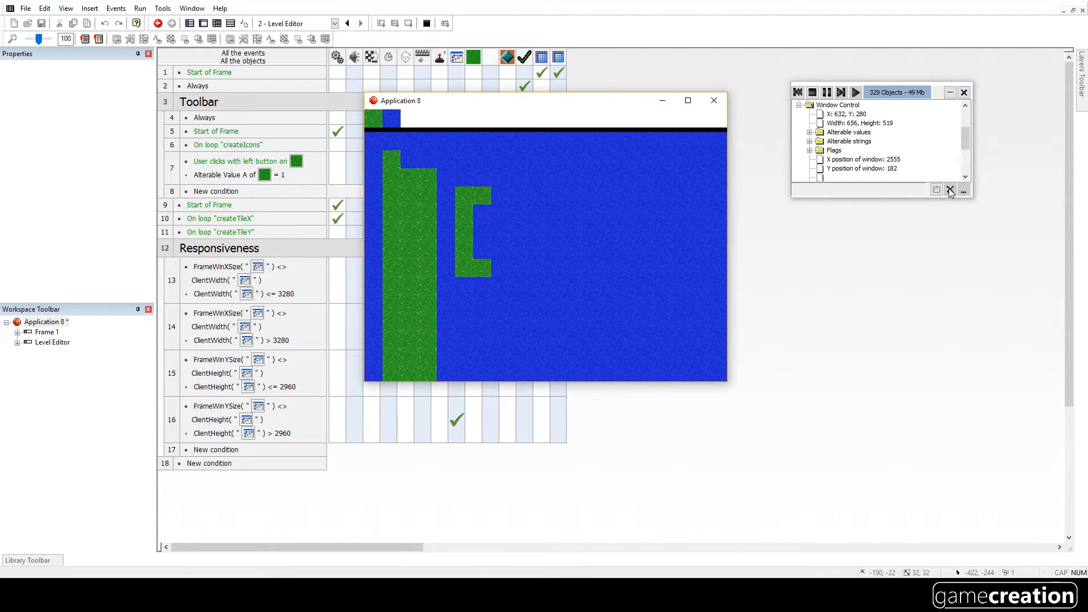
left_click(936, 189)
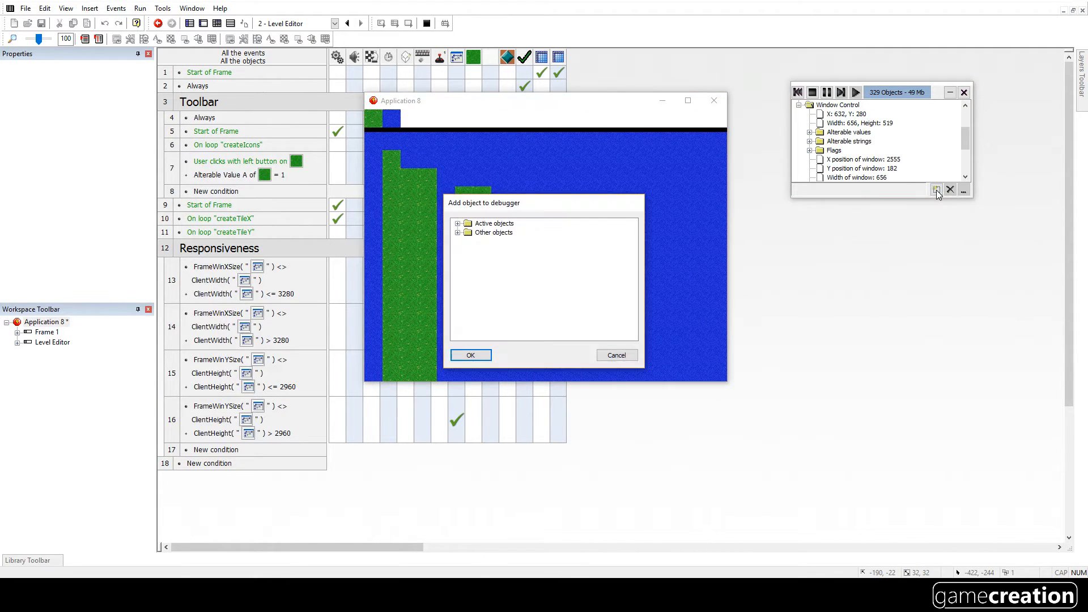
left_click(457, 222)
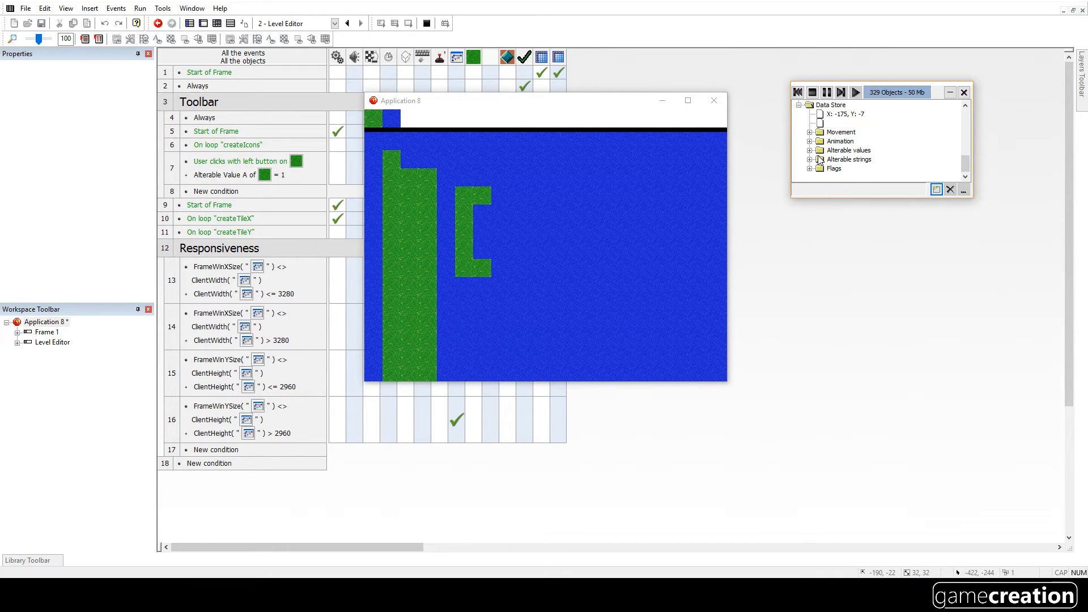
left_click(810, 150)
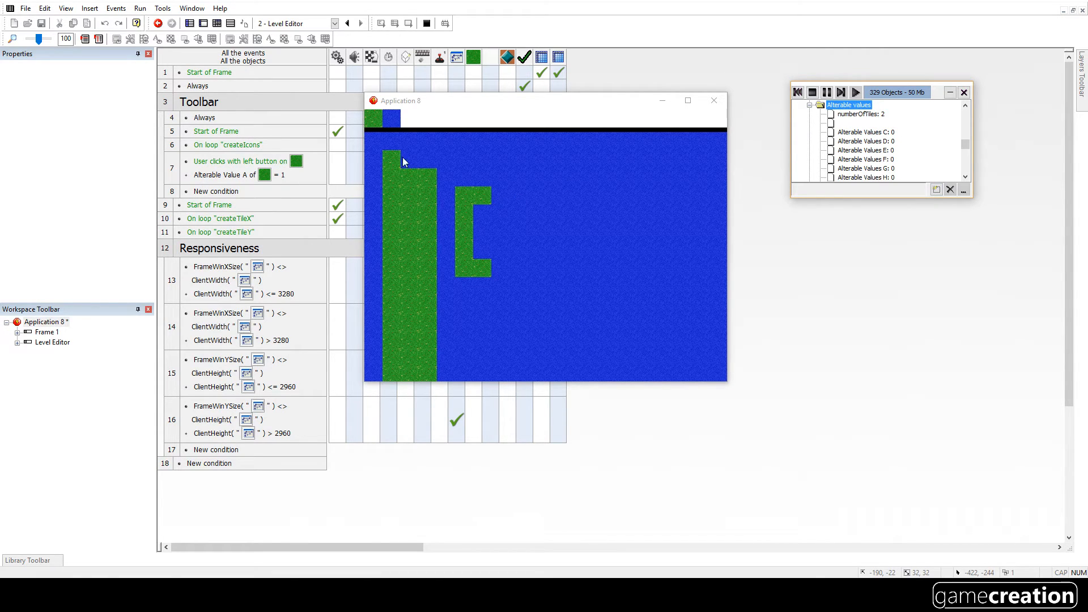
left_click(374, 121)
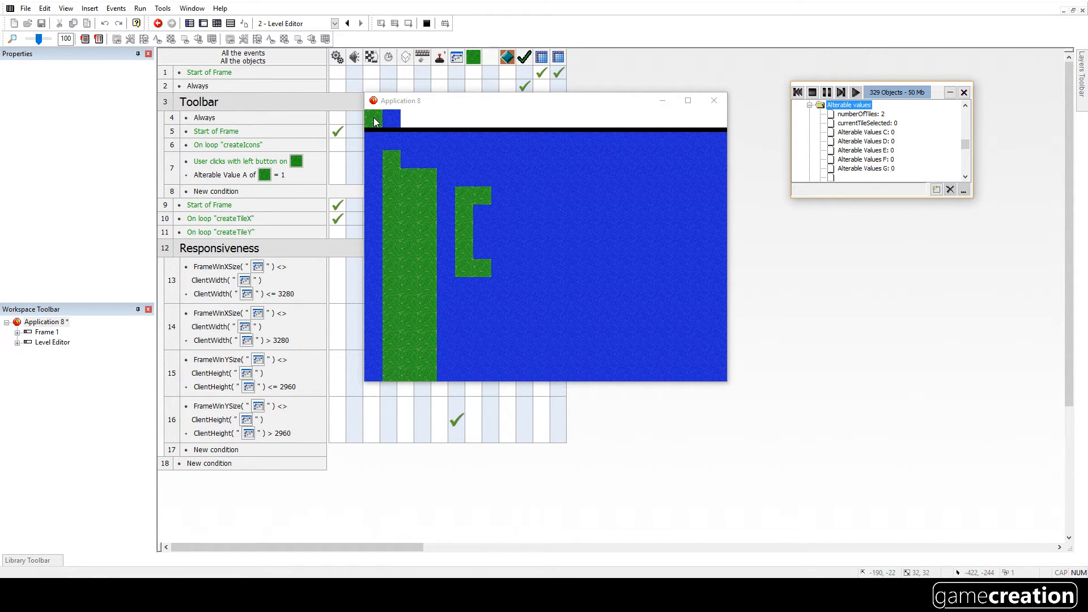
left_click(390, 119)
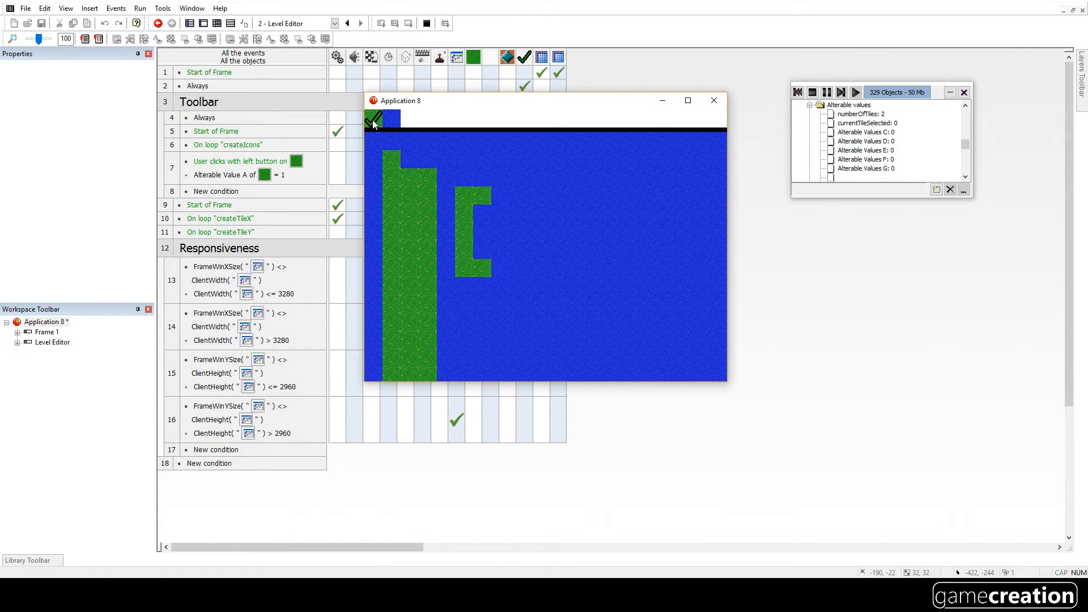
left_click(390, 118)
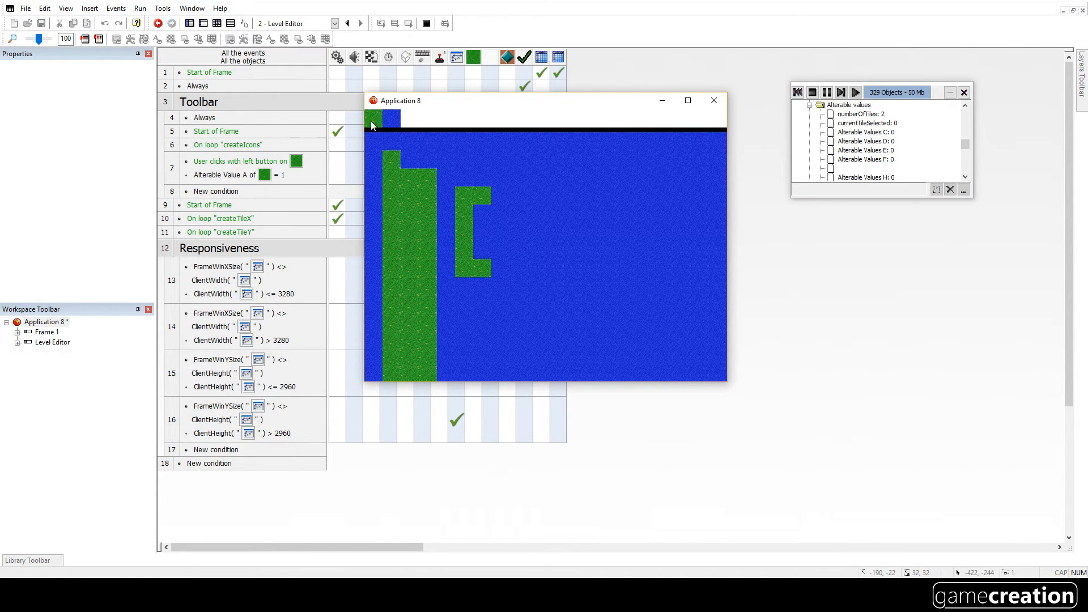
left_click(713, 104)
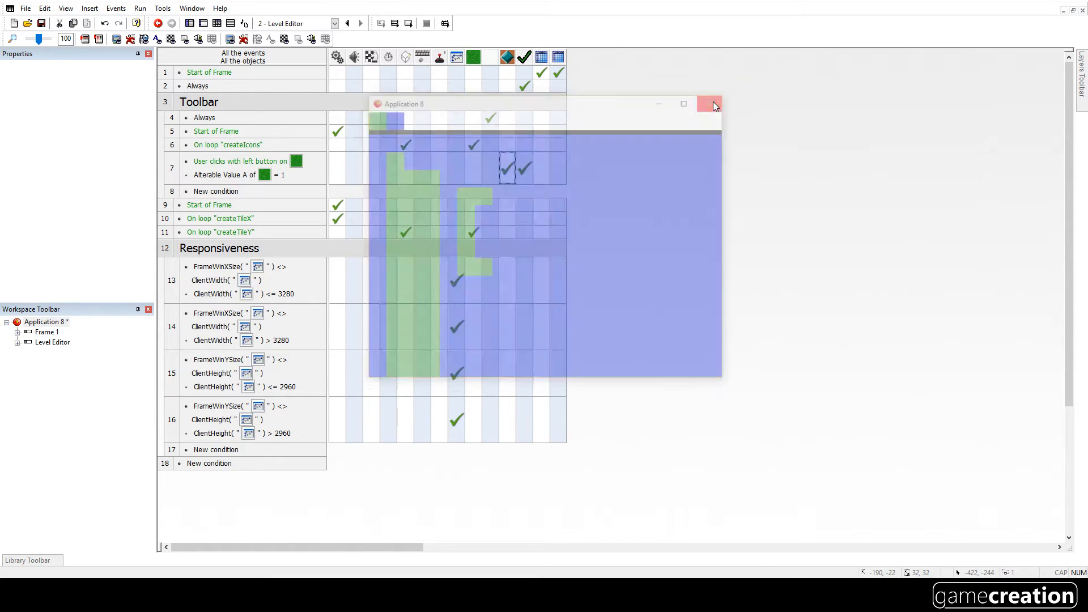
Step: Position the checkmark object at Start of Frame, then test-run the frame
left_click(710, 103)
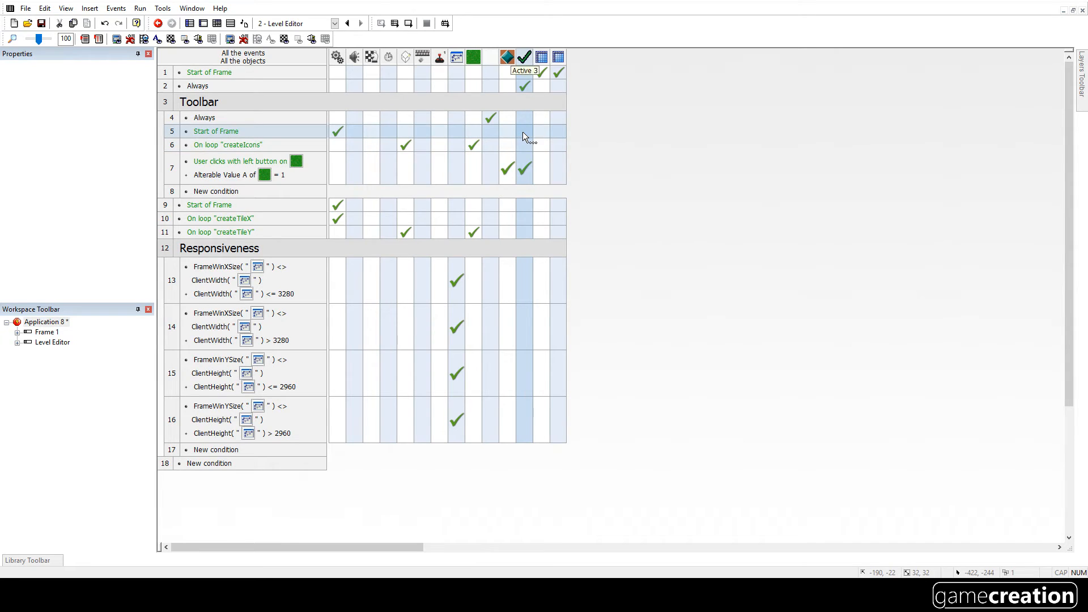
right_click(523, 132)
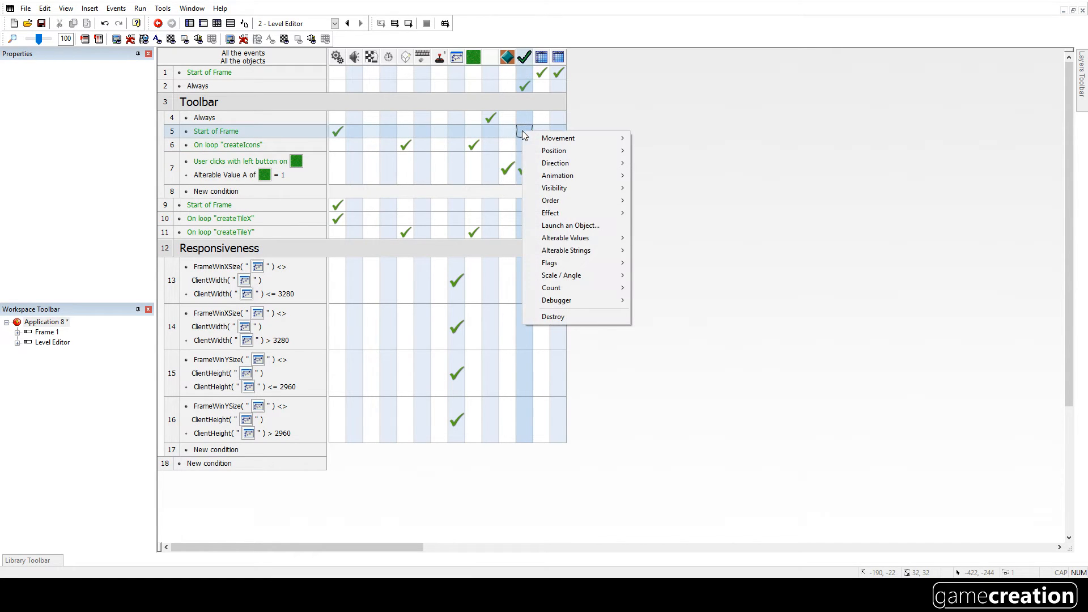
mouse_move(553, 151)
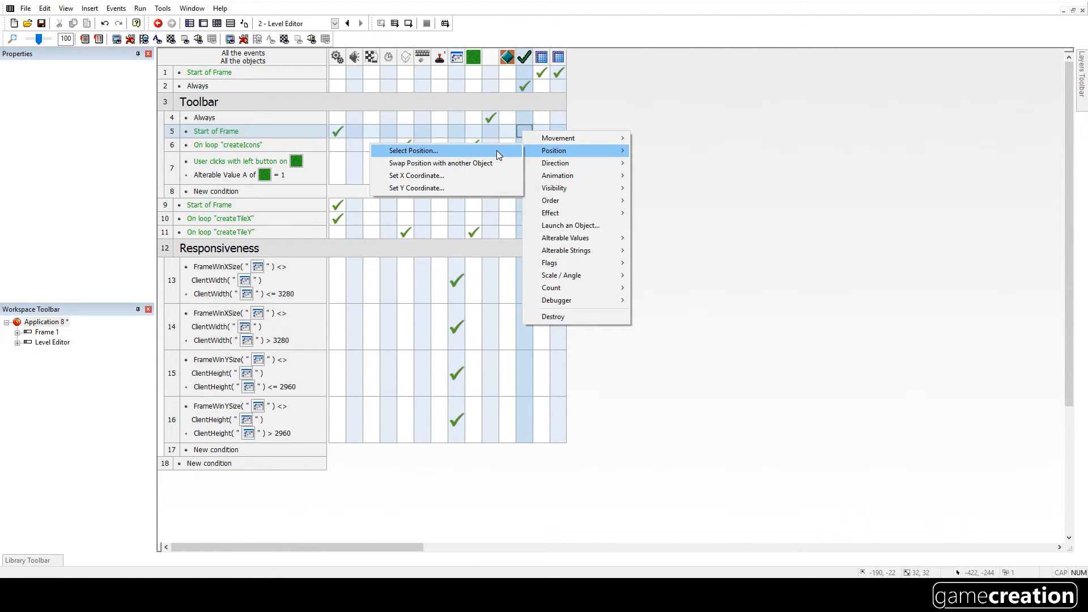
left_click(412, 151)
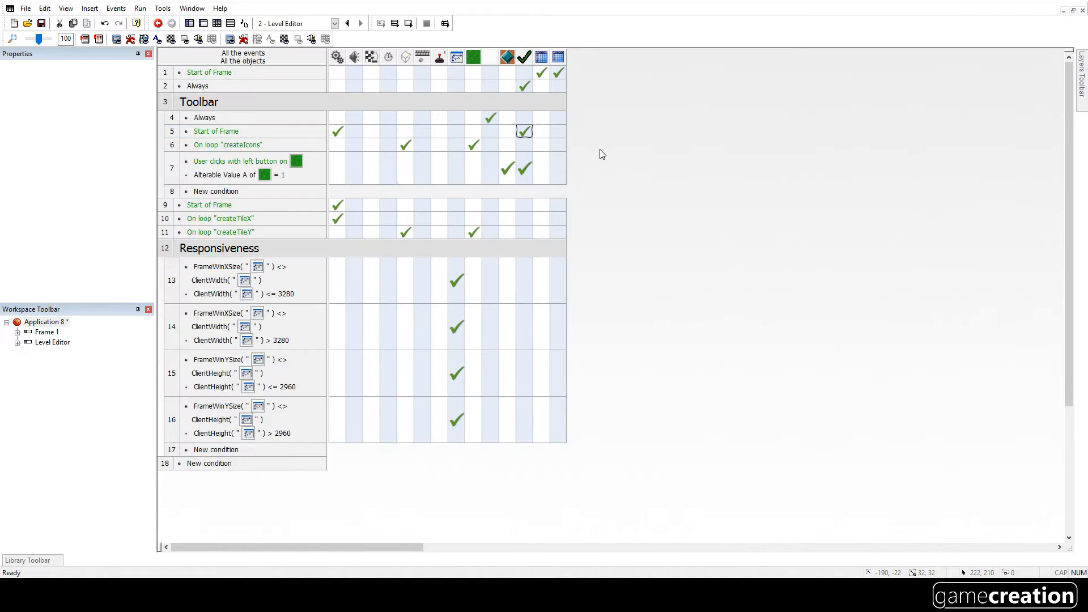
left_click(149, 22)
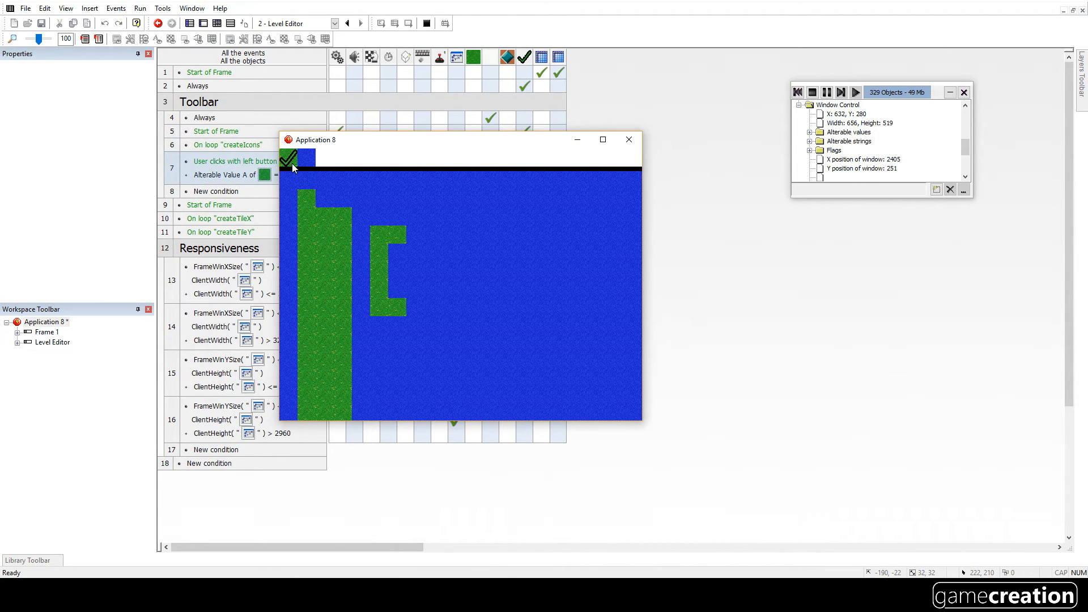
mouse_move(291, 186)
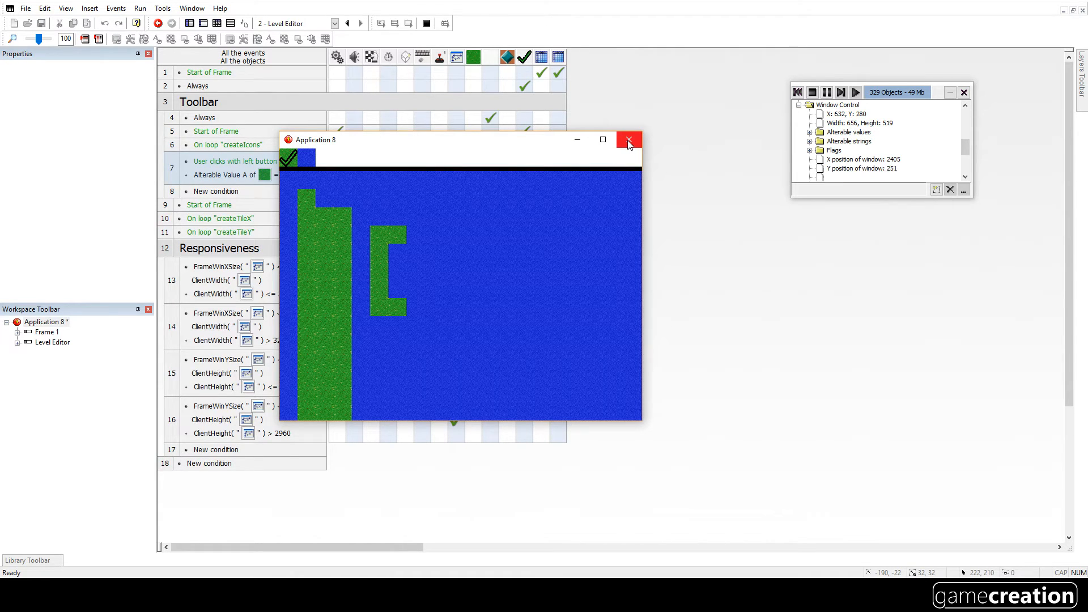
Step: Close the running game and insert an empty 'Update Tiles' group above Responsiveness
left_click(626, 139)
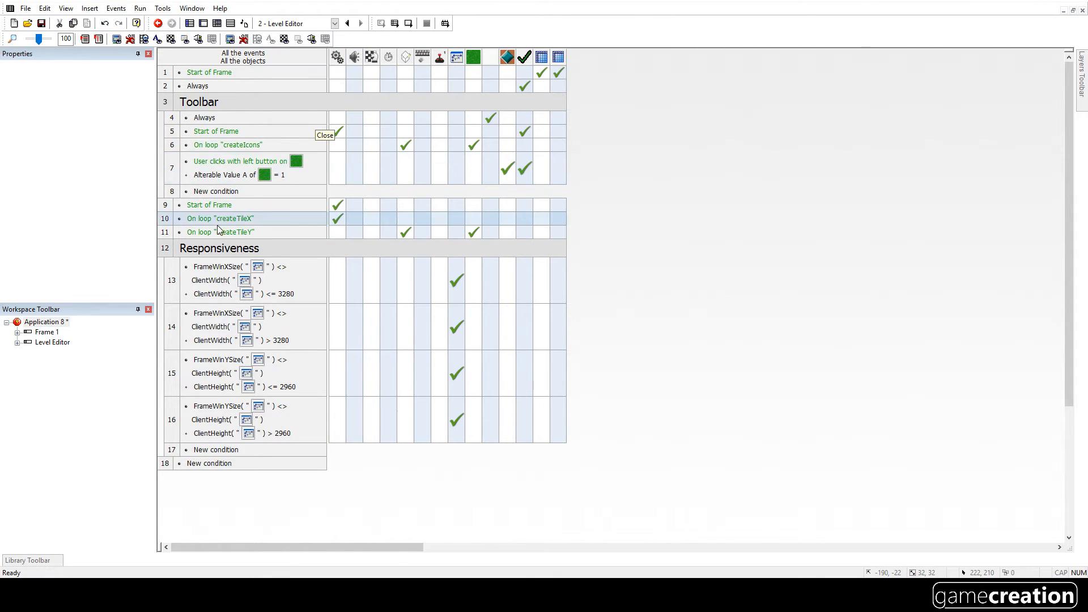
right_click(165, 248)
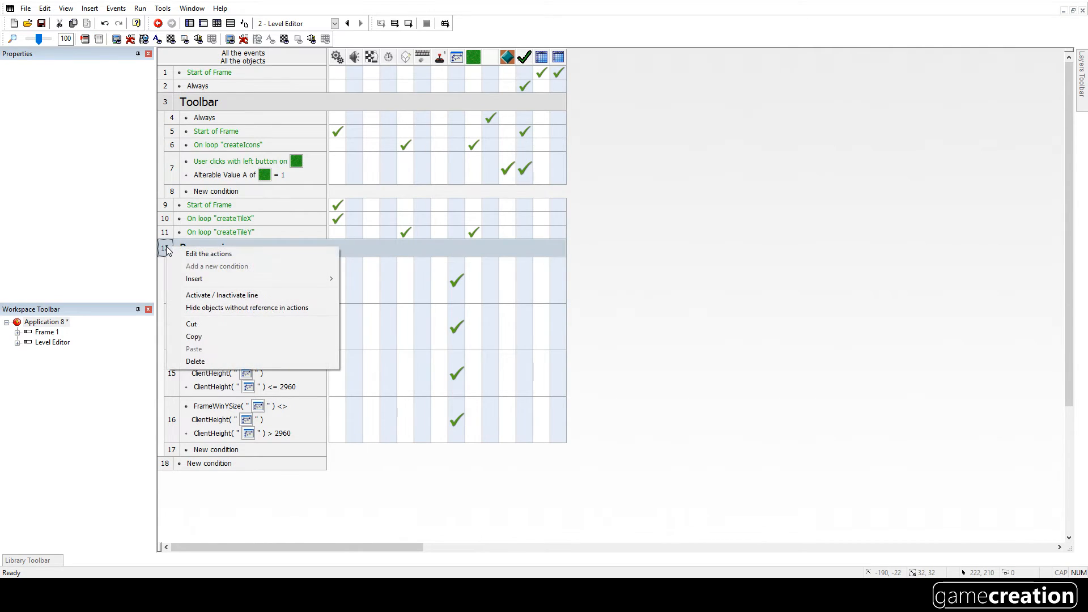
mouse_move(194, 278)
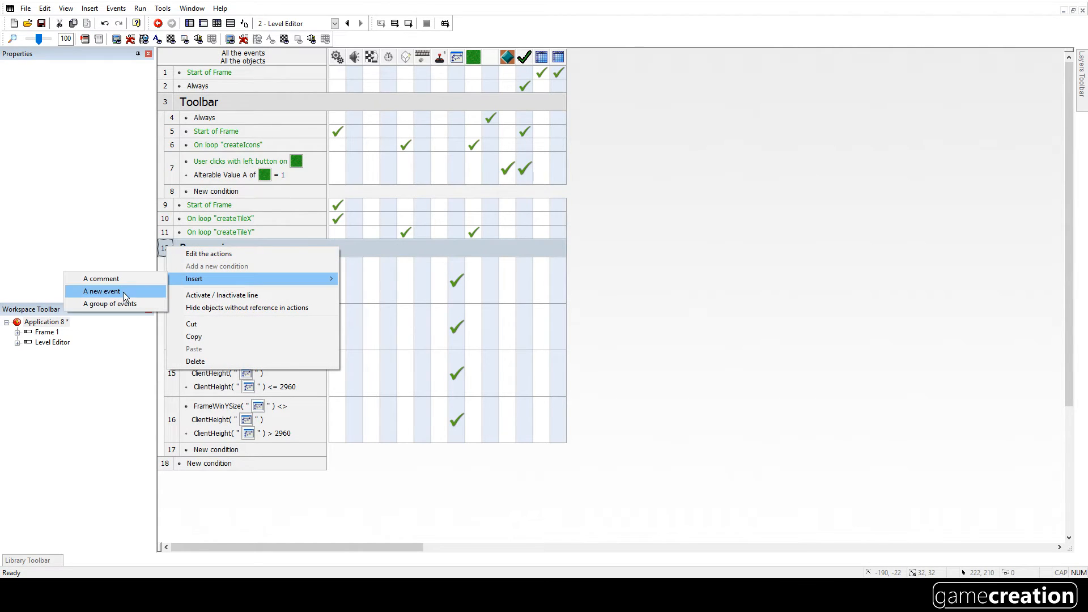
left_click(114, 303)
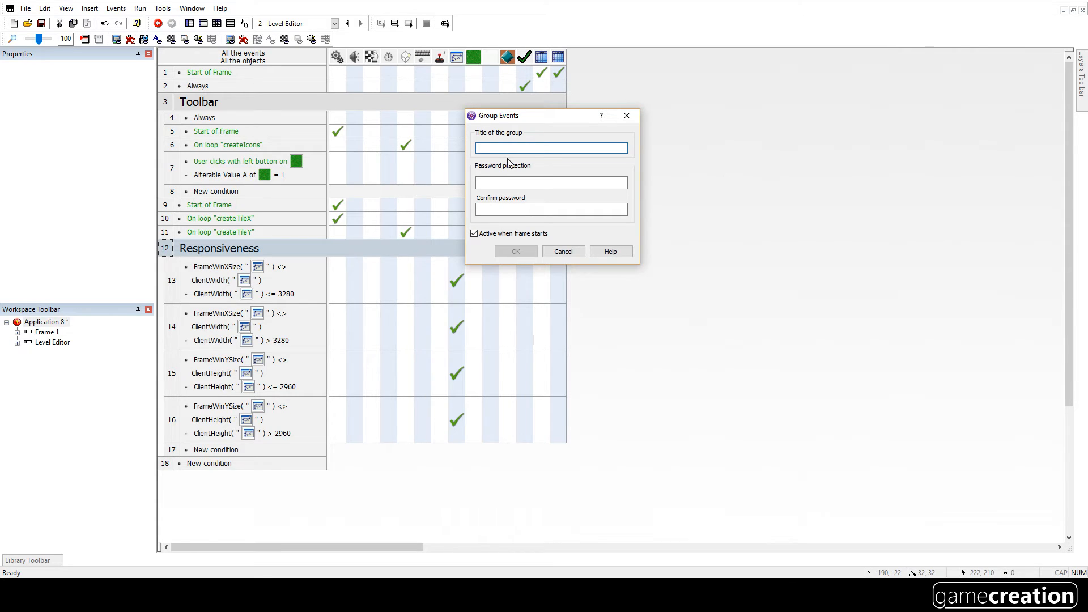
type("u")
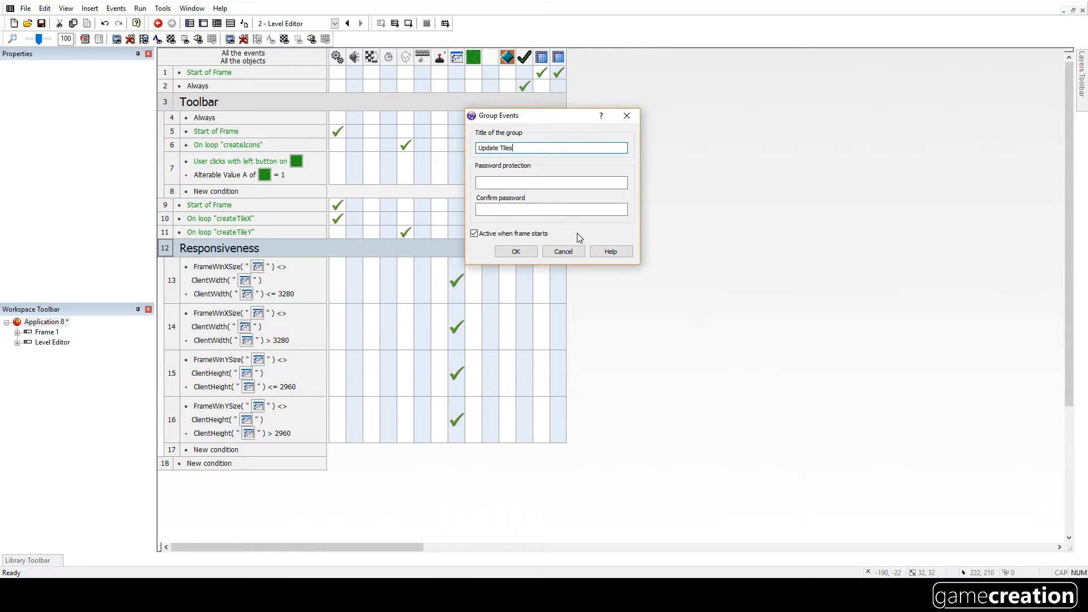
left_click(515, 251)
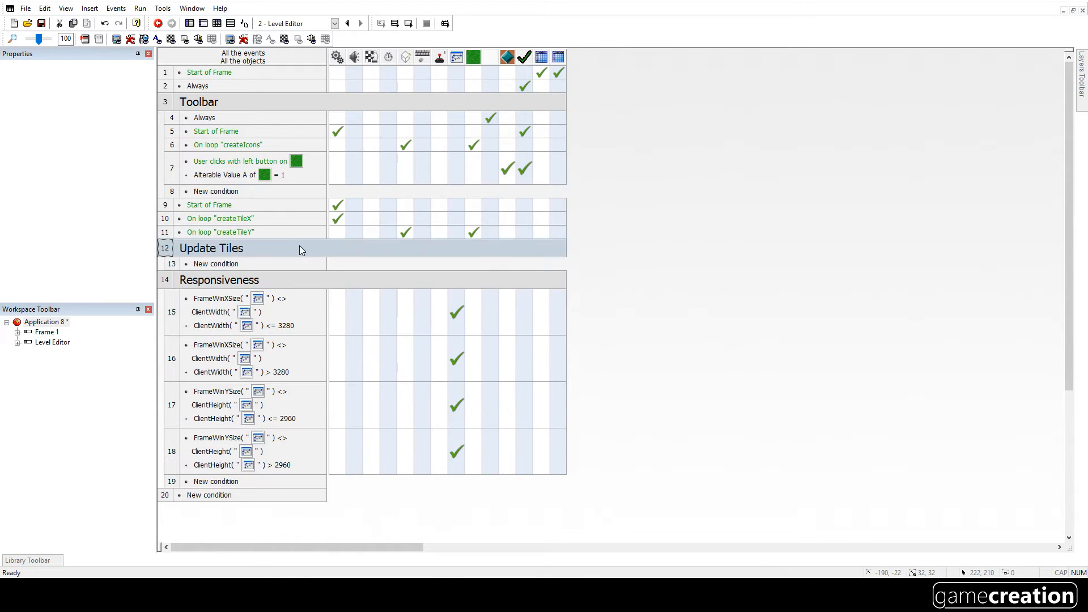
Step: Add an Update Tiles event: left-click on a tile whose Alterable Value A equals 0
left_click(208, 168)
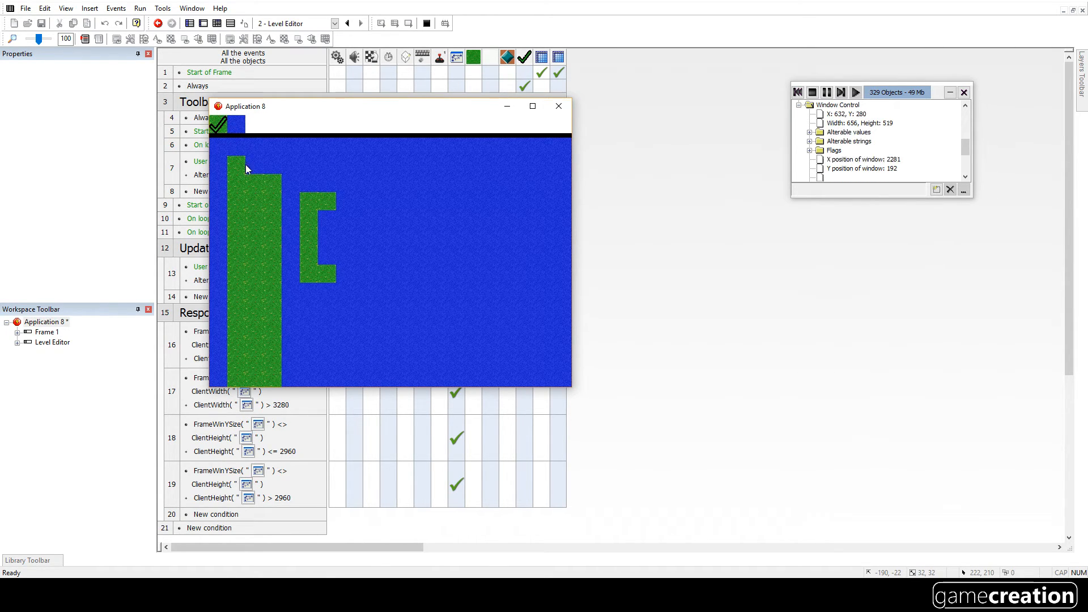
left_click(558, 106)
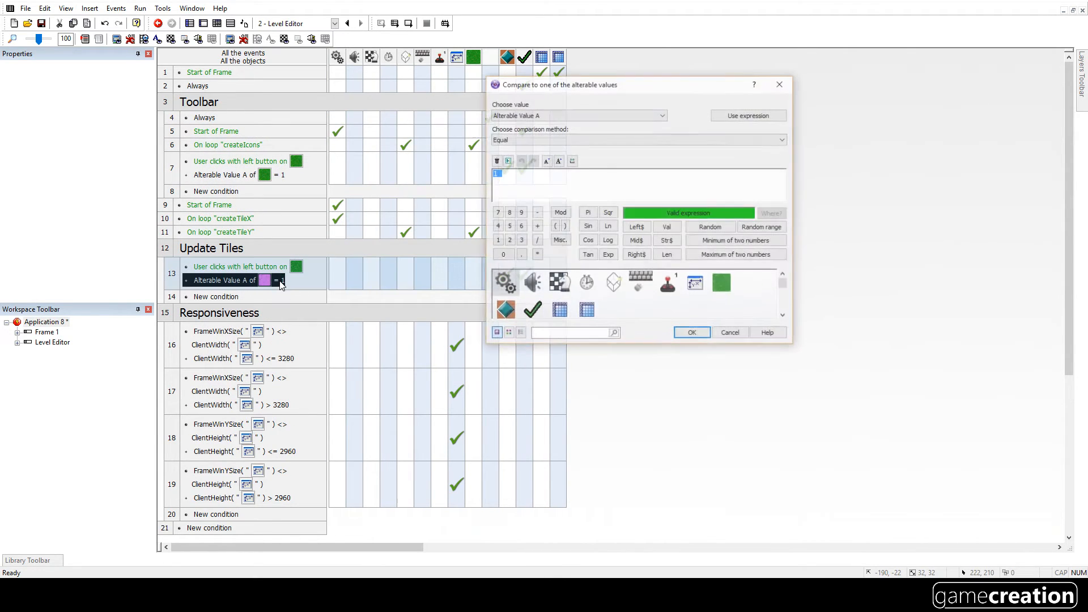
type("0")
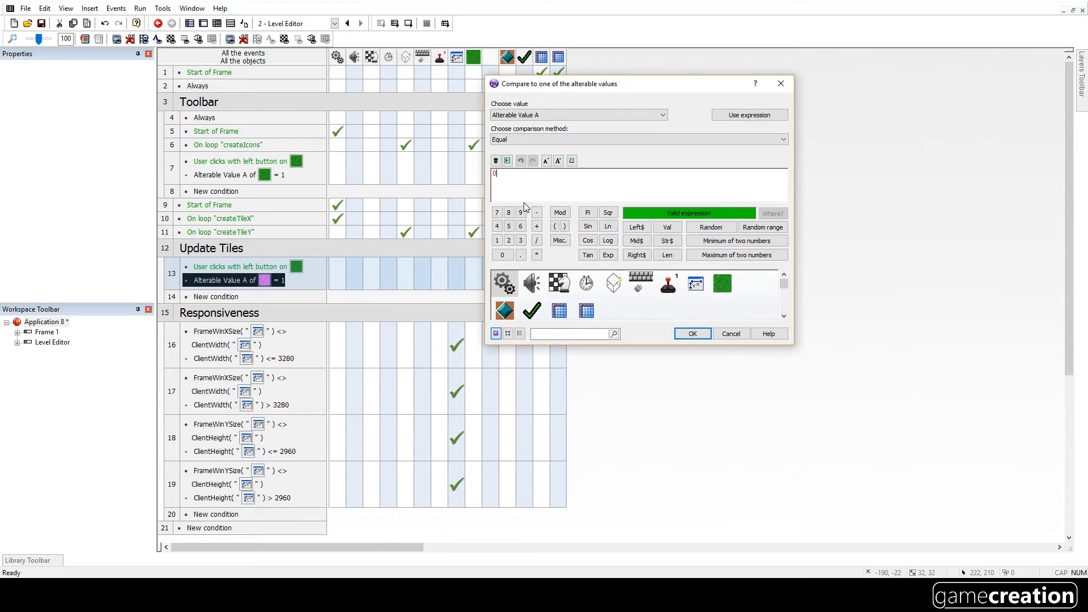
left_click(691, 334)
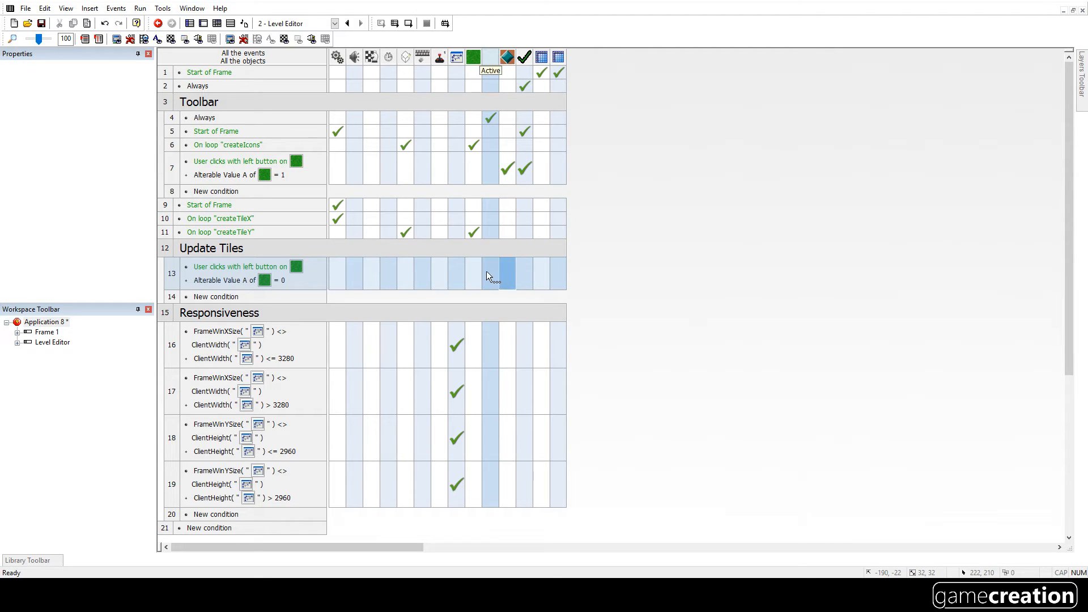
left_click(491, 273)
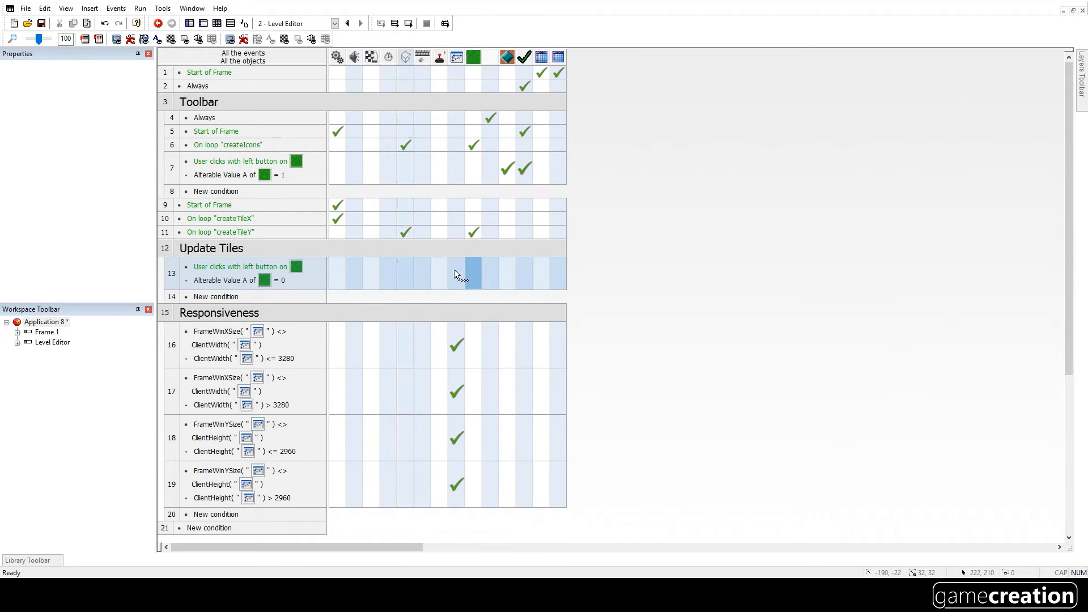
Step: Set the clicked tile's direction to the Data Store's currentTileSelected value
right_click(473, 273)
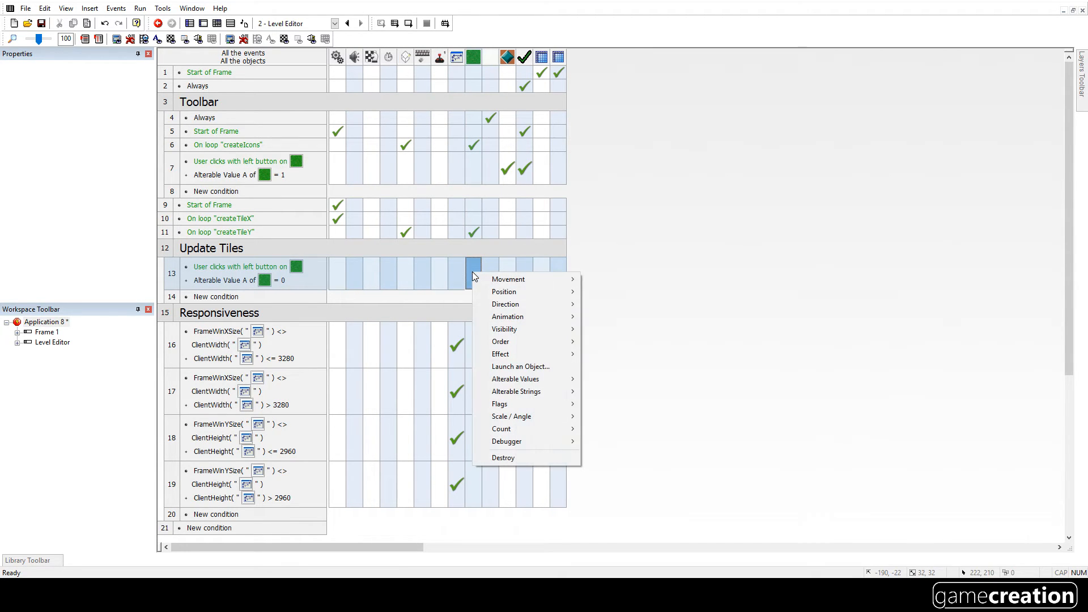
mouse_move(505, 304)
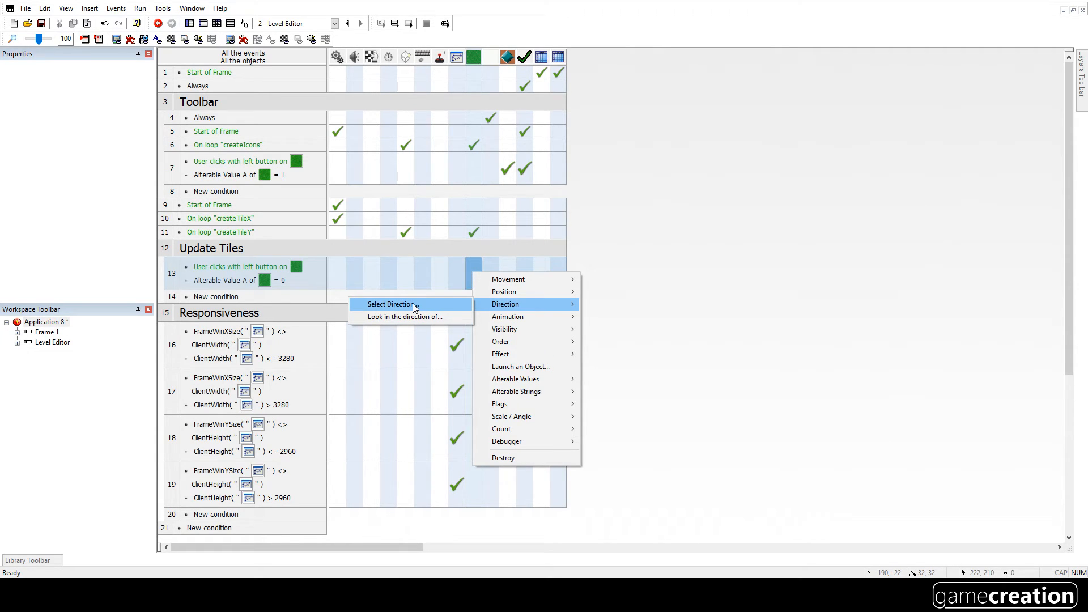
left_click(391, 303)
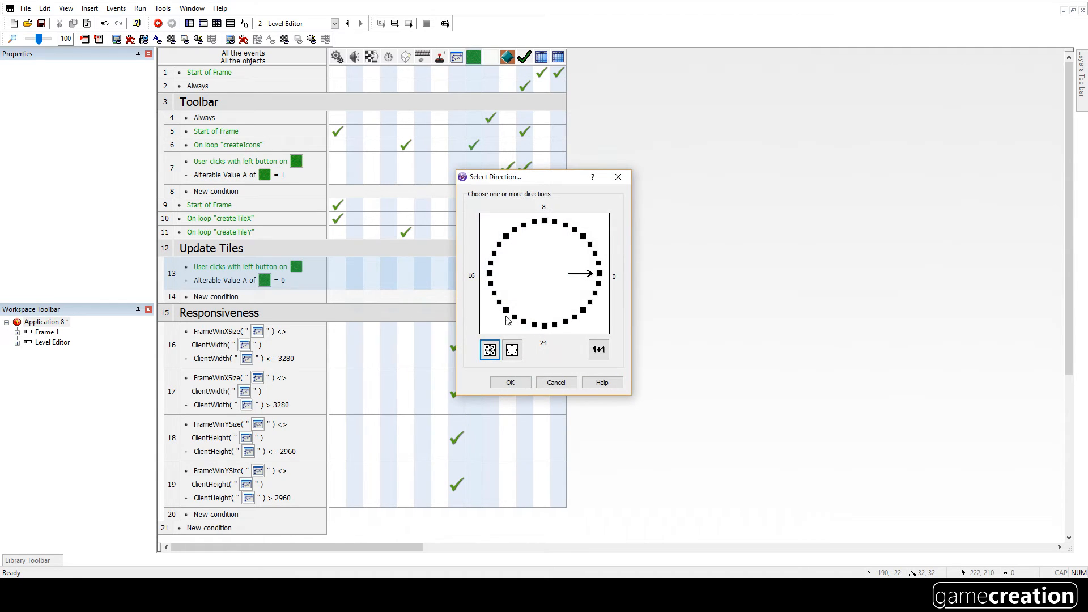
mouse_move(597, 349)
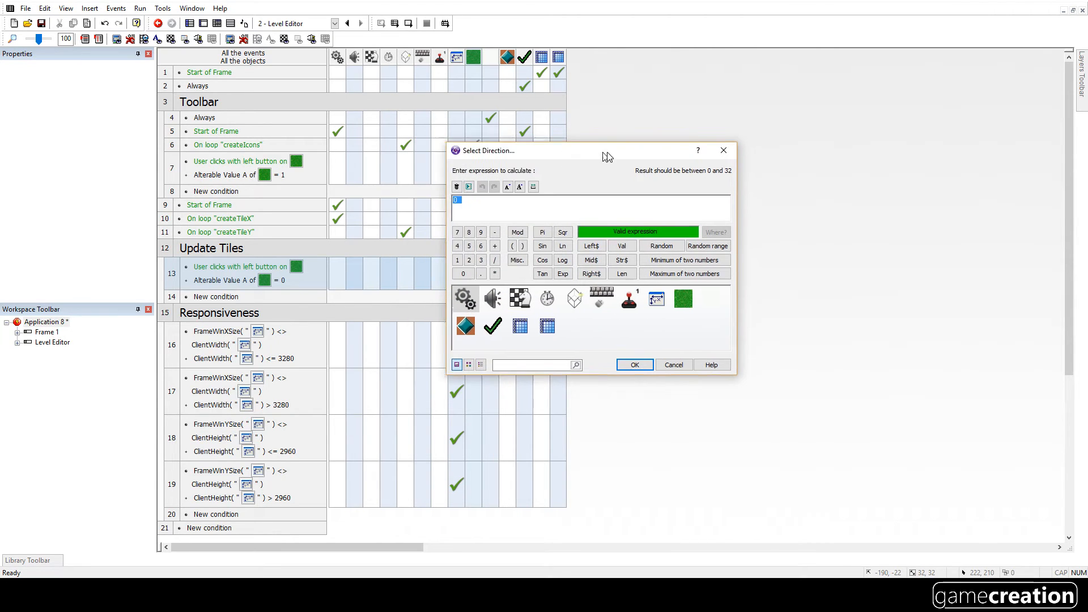
left_click_drag(605, 151, 744, 143)
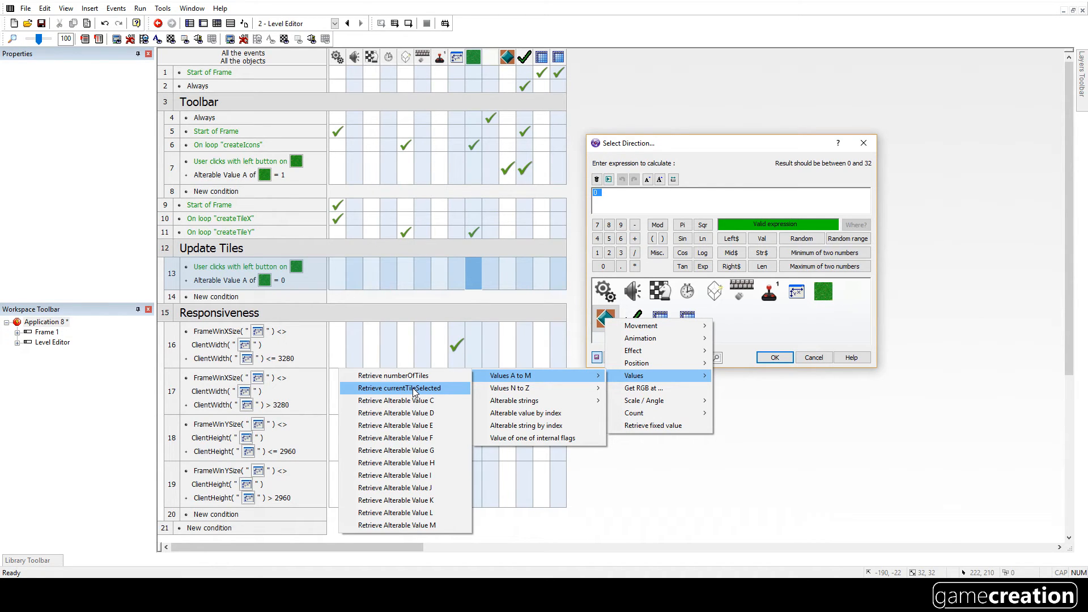
left_click(394, 387)
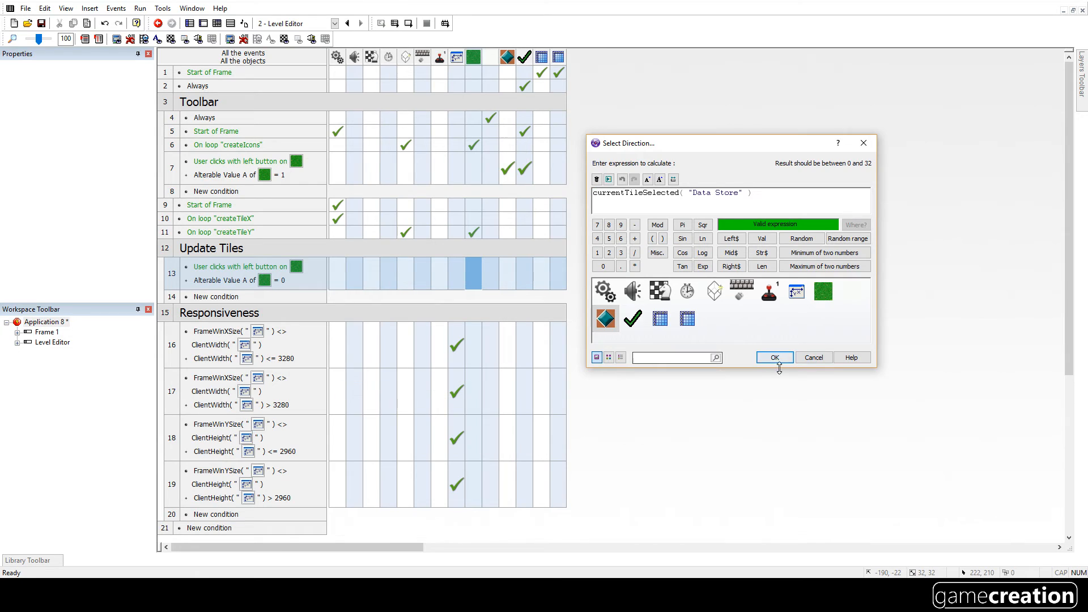
left_click(773, 357)
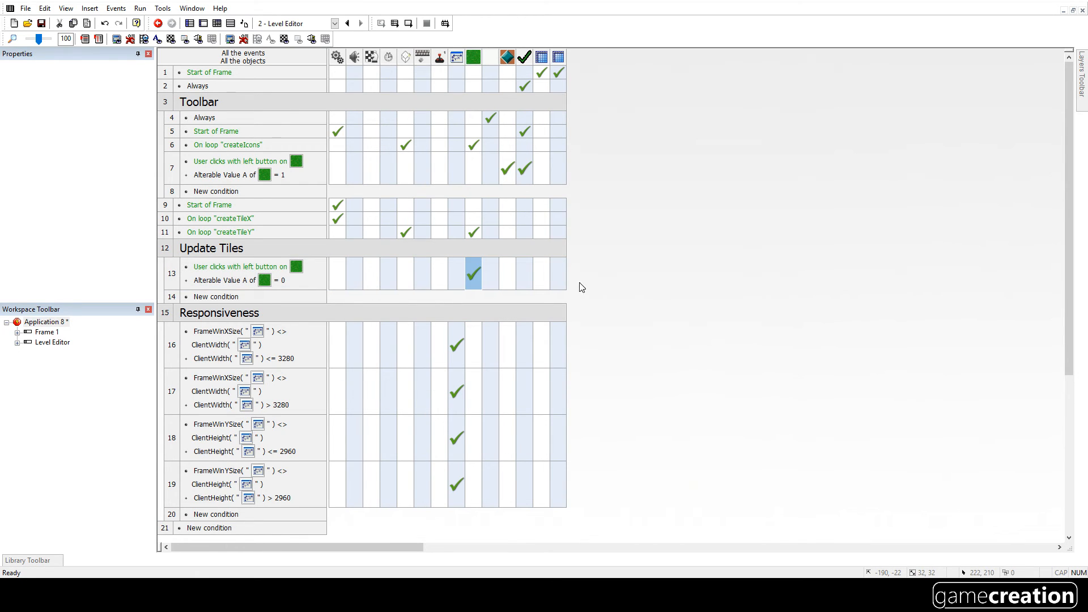
left_click(140, 7)
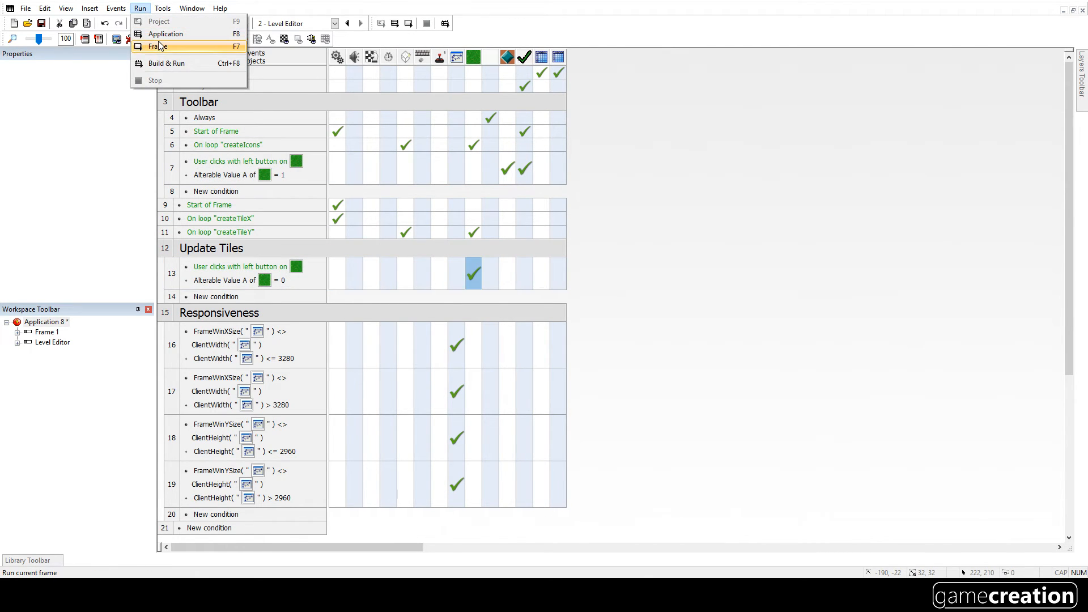
left_click(160, 46)
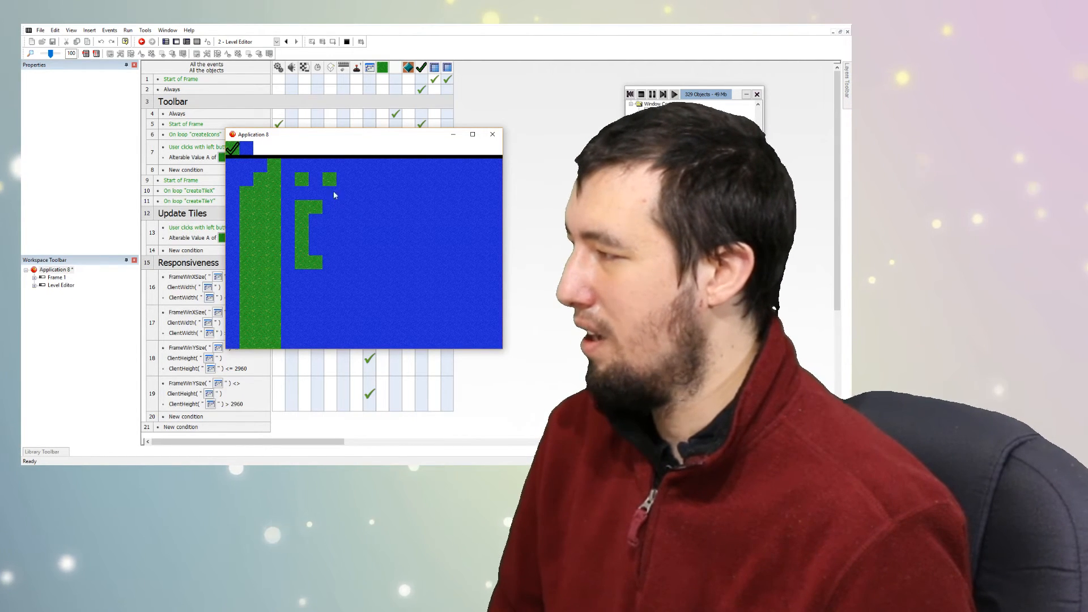
left_click(333, 208)
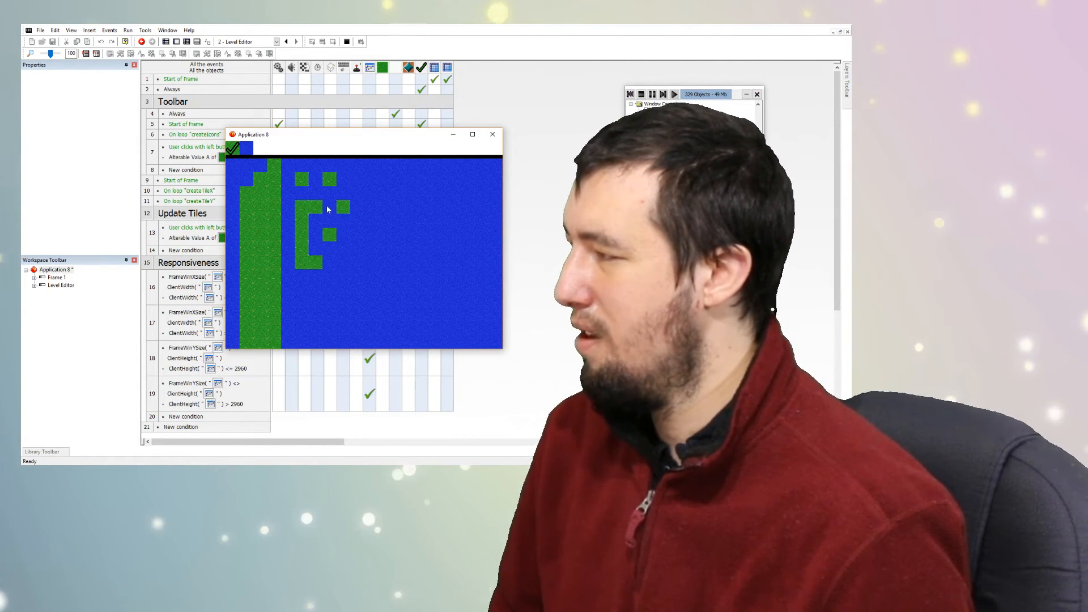
left_click(330, 212)
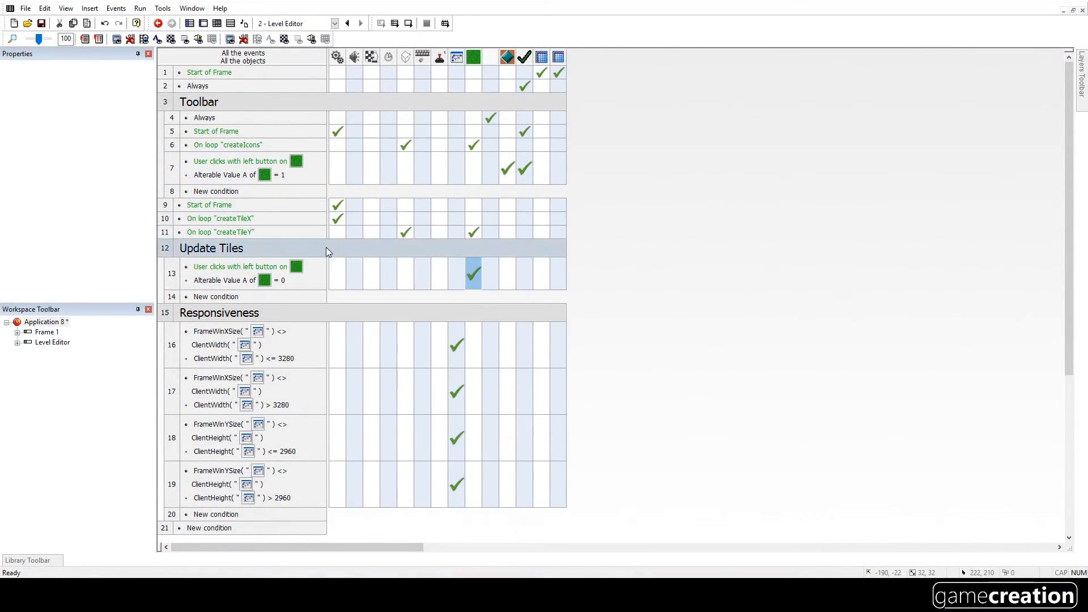
mouse_move(225, 276)
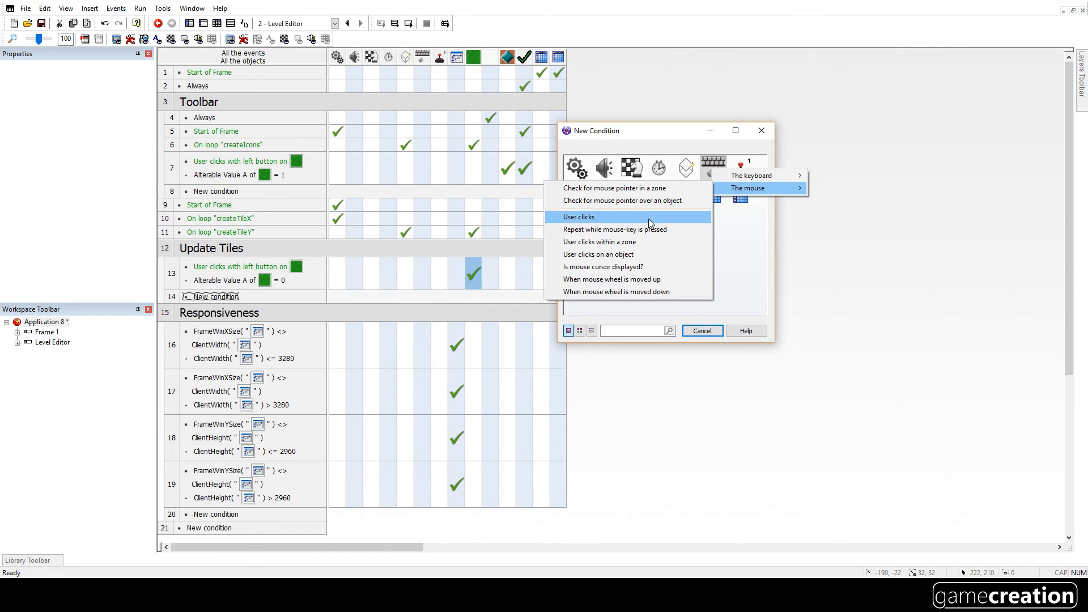
mouse_move(617, 242)
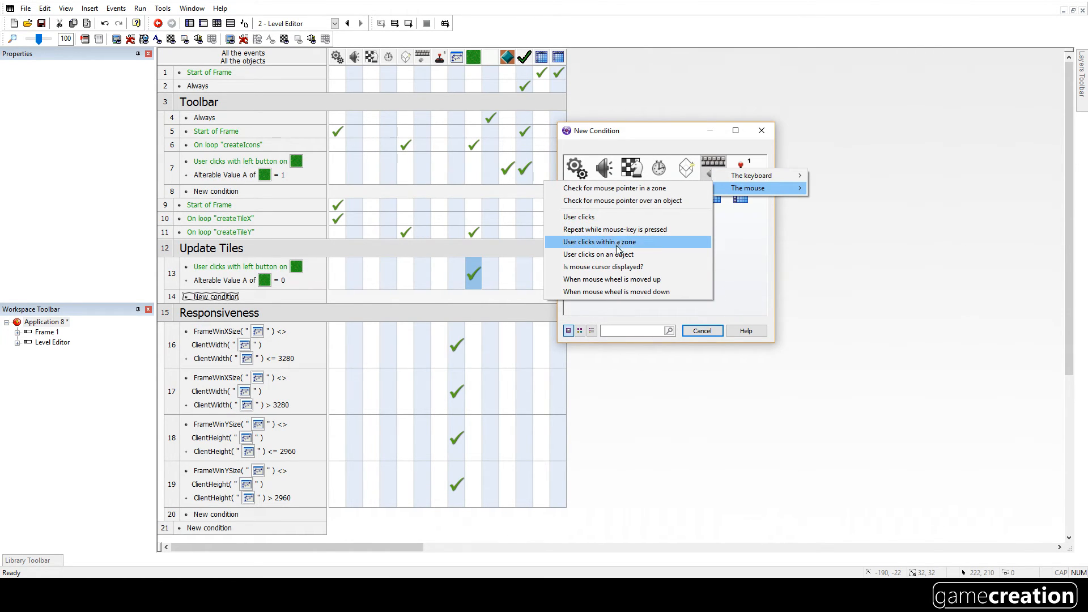
mouse_move(607, 242)
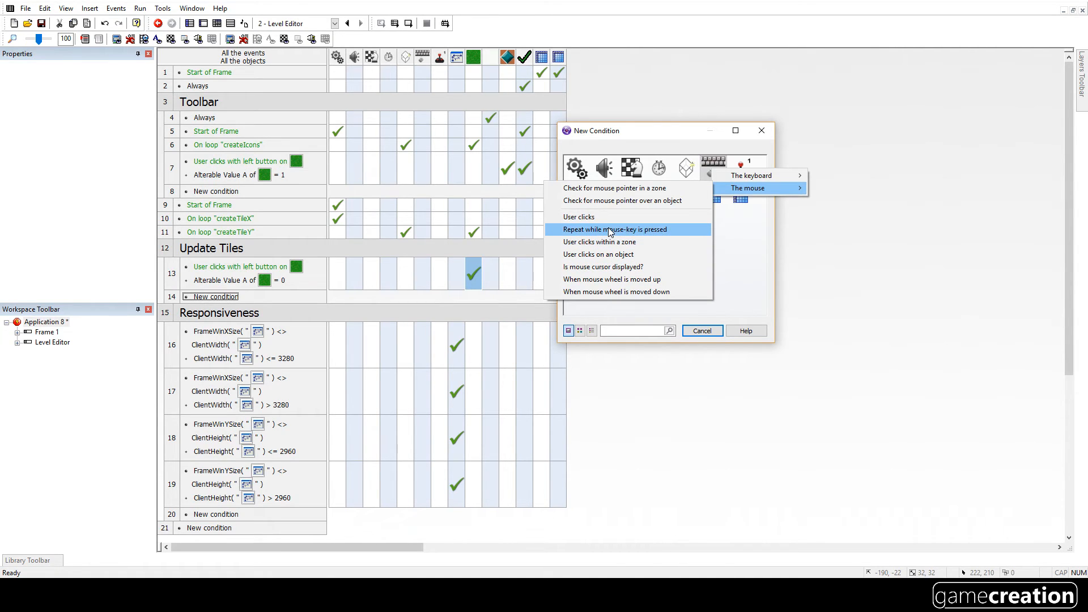
mouse_move(616, 214)
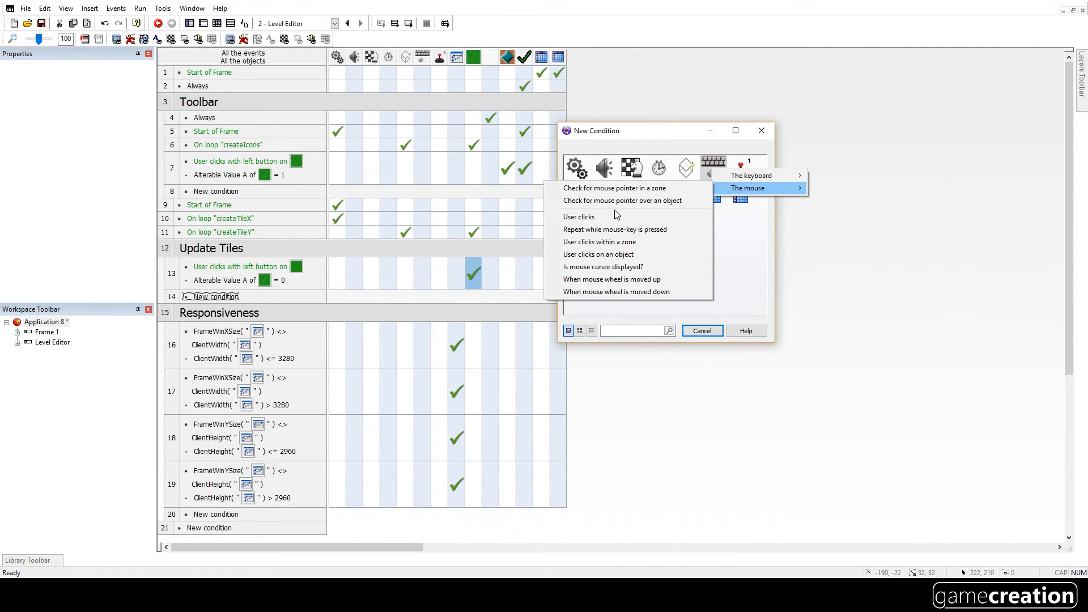
mouse_move(616, 217)
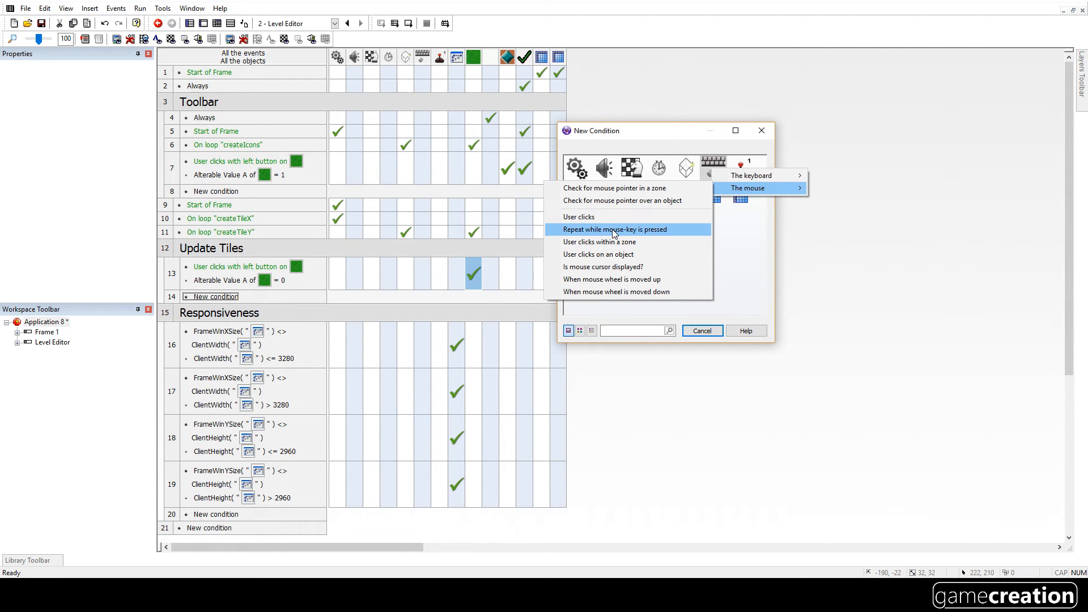
Step: Add an Update Tiles event with the condition 'Repeat while left mouse-key is pressed'
left_click(613, 229)
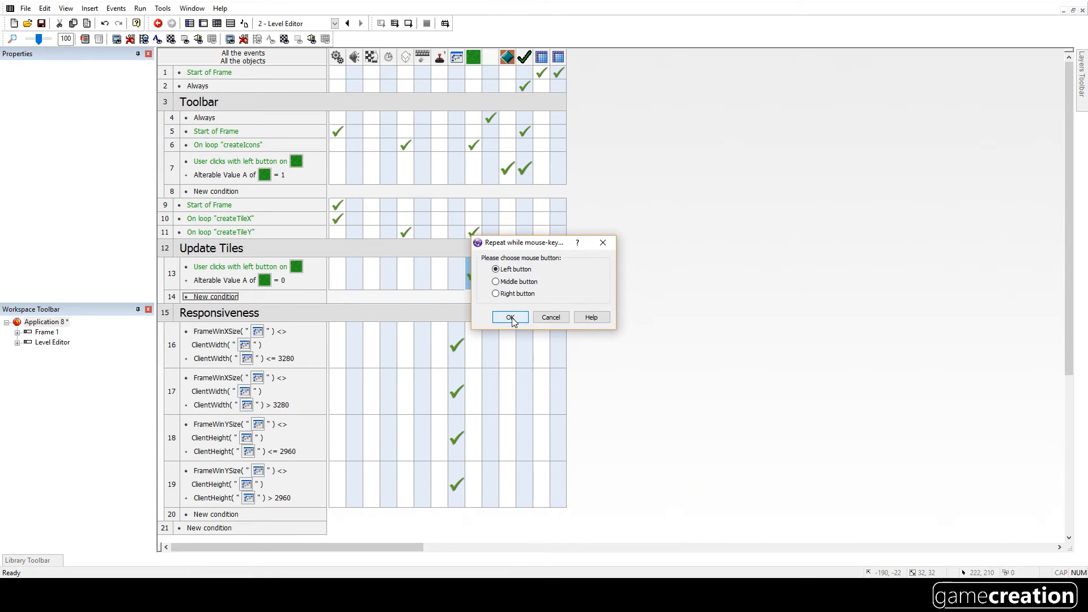
left_click(509, 317)
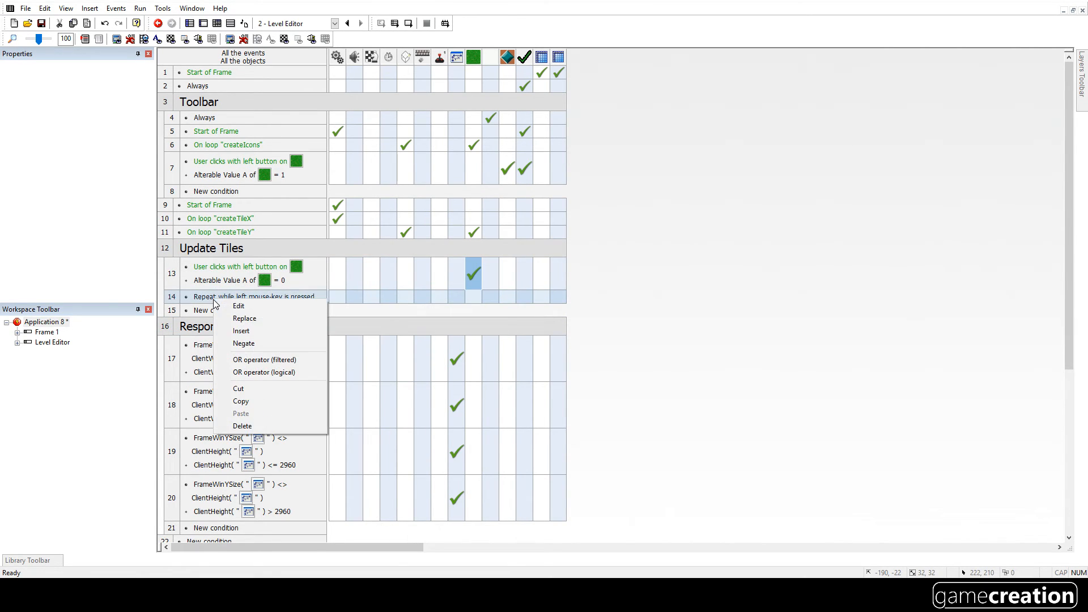
Step: Add a 'mouse pointer over the green map tile' condition to the held-button event
left_click(242, 330)
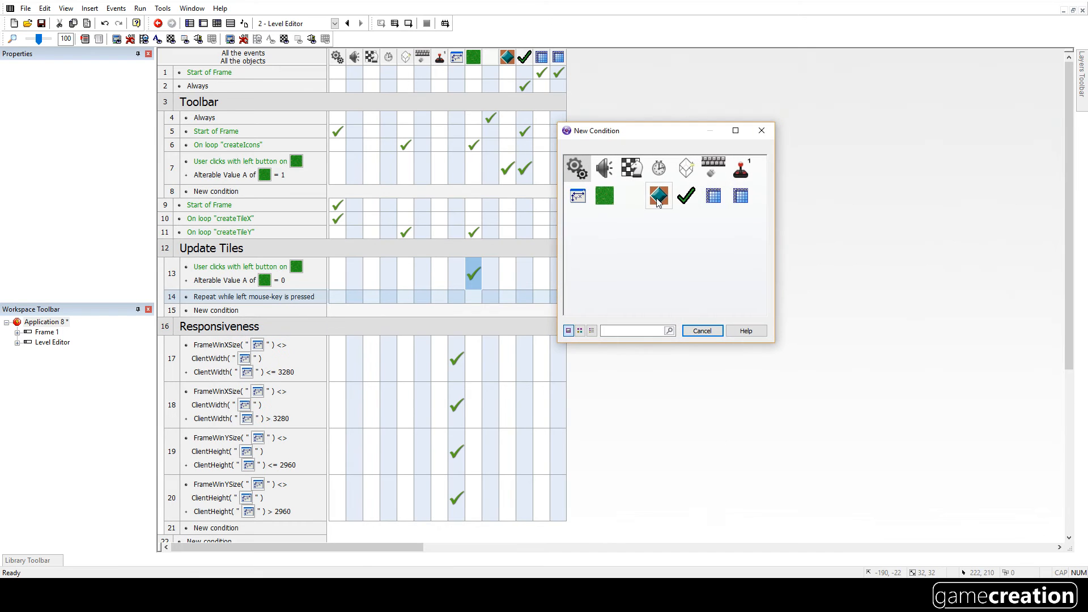
left_click(713, 166)
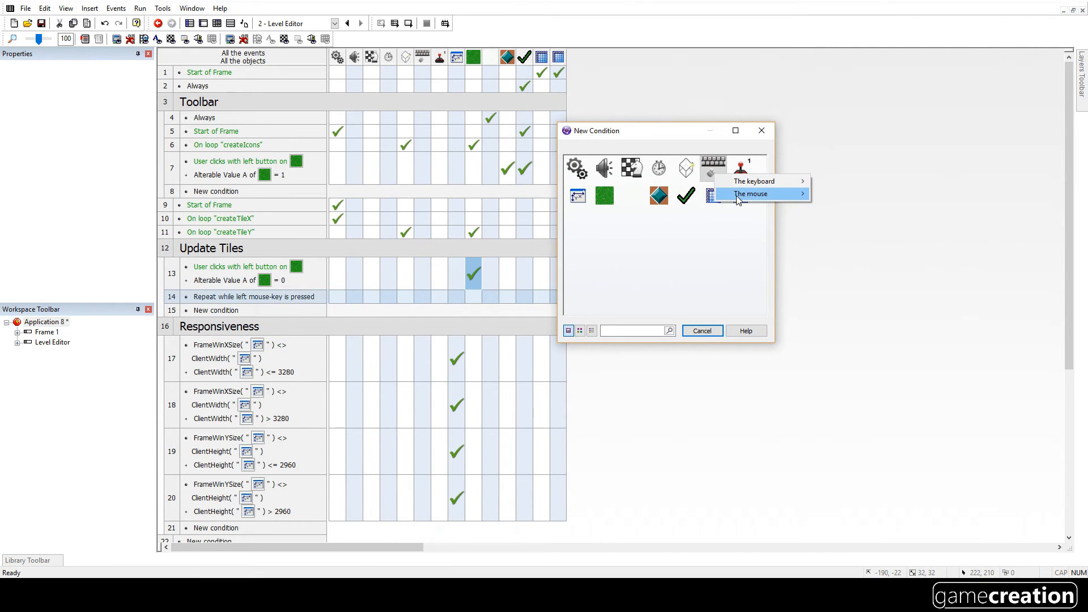
left_click(749, 193)
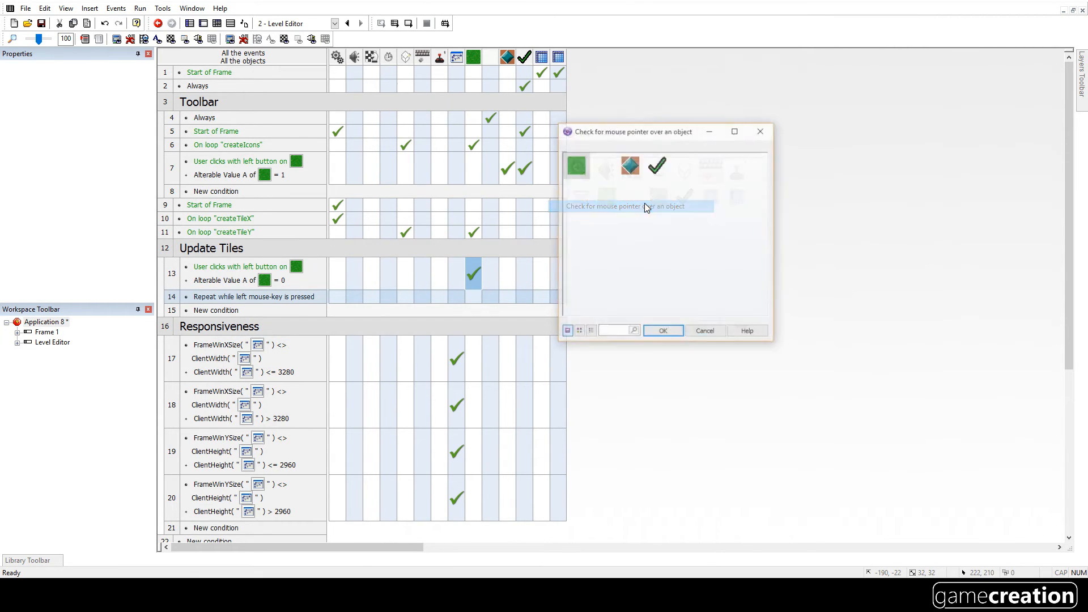
left_click(661, 330)
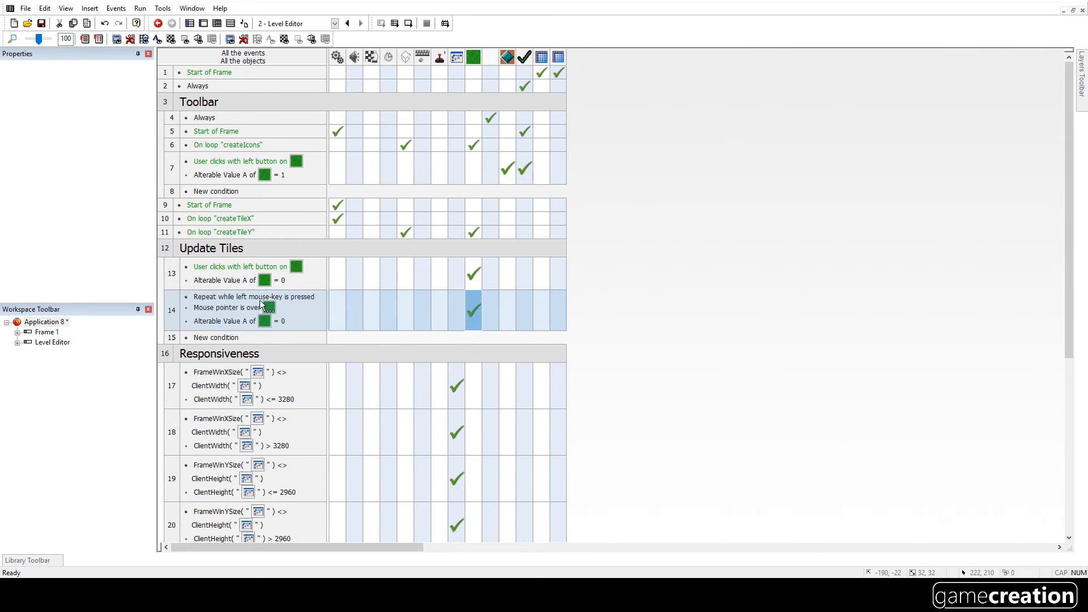
mouse_move(239, 309)
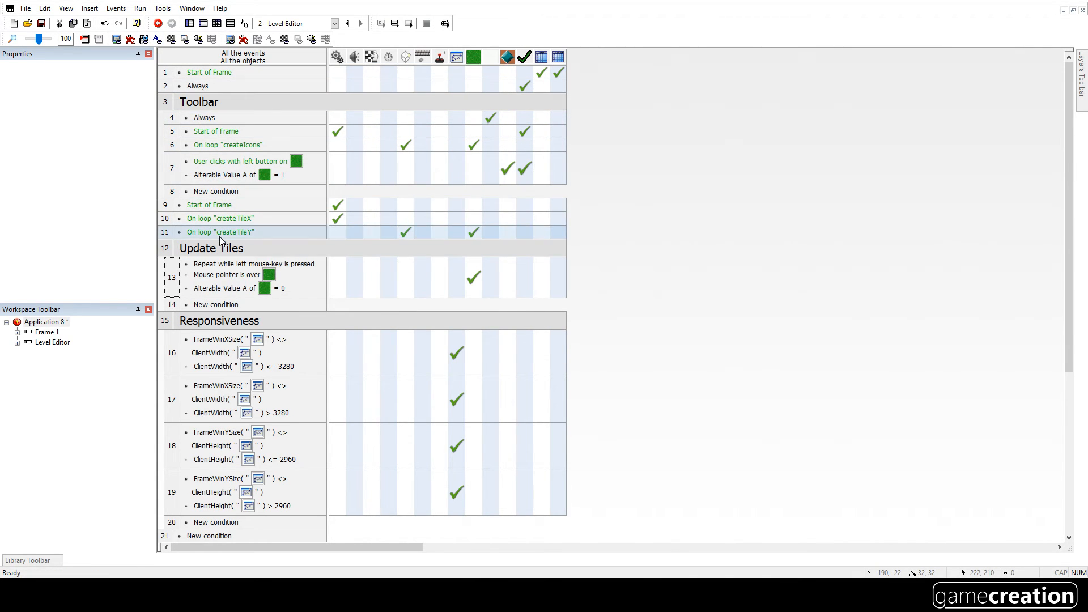
Step: Inactivate the old single-click Update Tiles event line, leaving the held-mouse event active
right_click(243, 265)
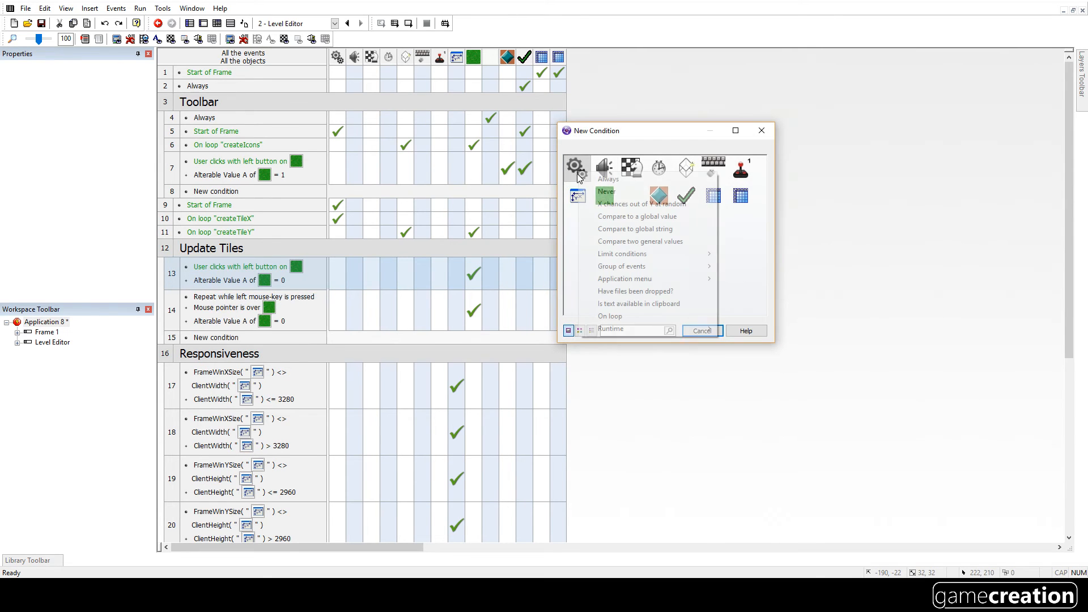
left_click(603, 192)
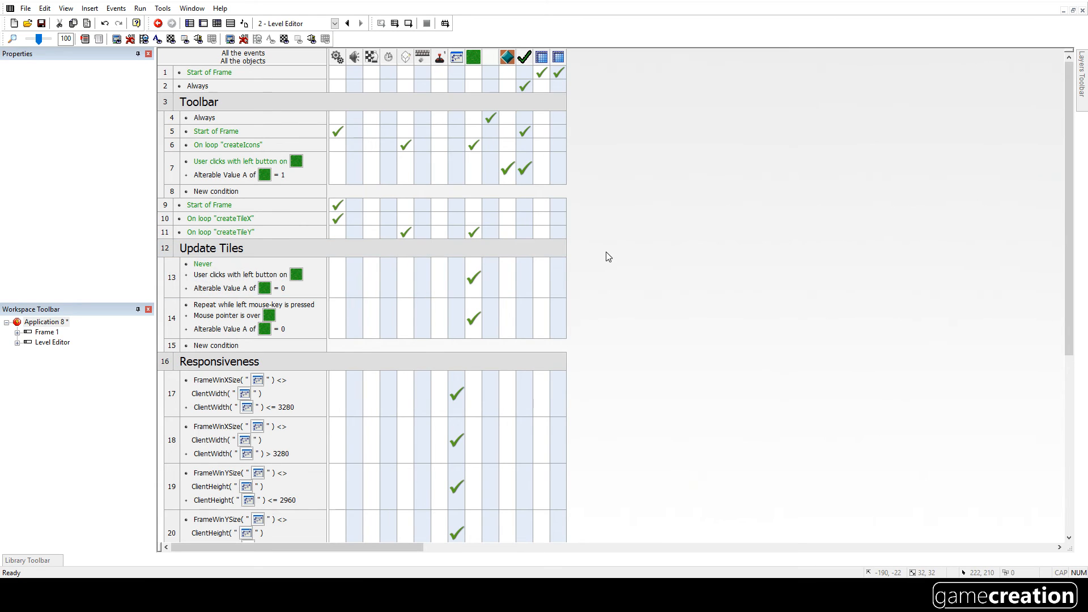
left_click(241, 278)
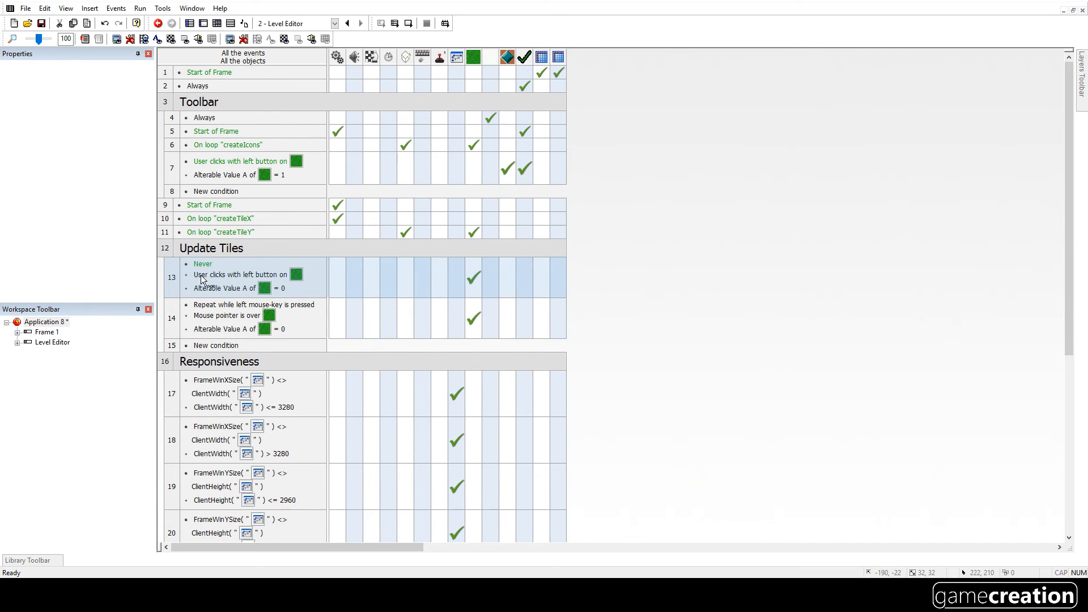
right_click(202, 277)
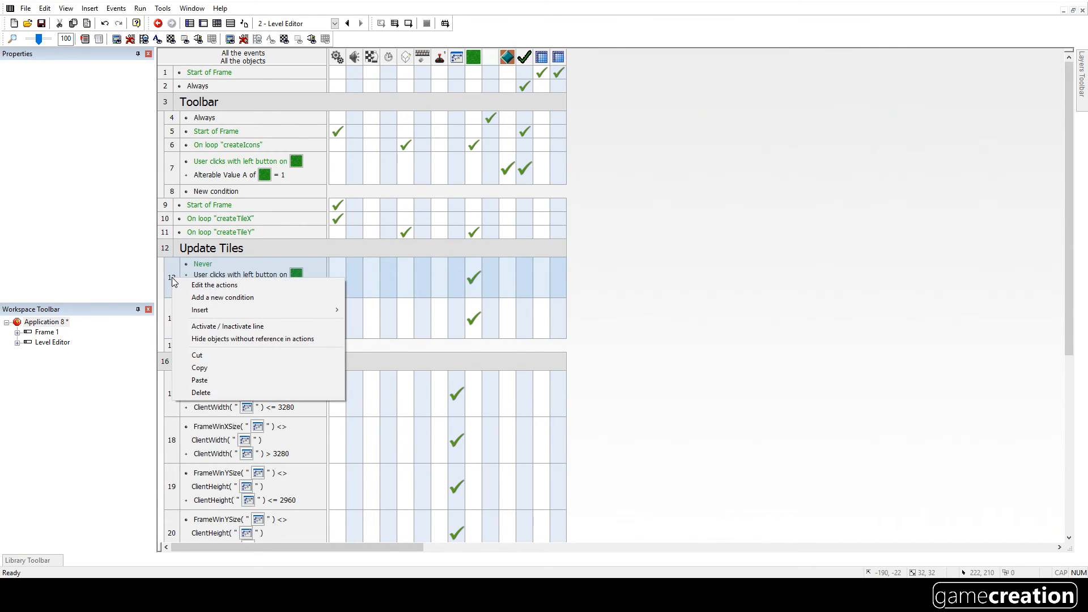
mouse_move(226, 327)
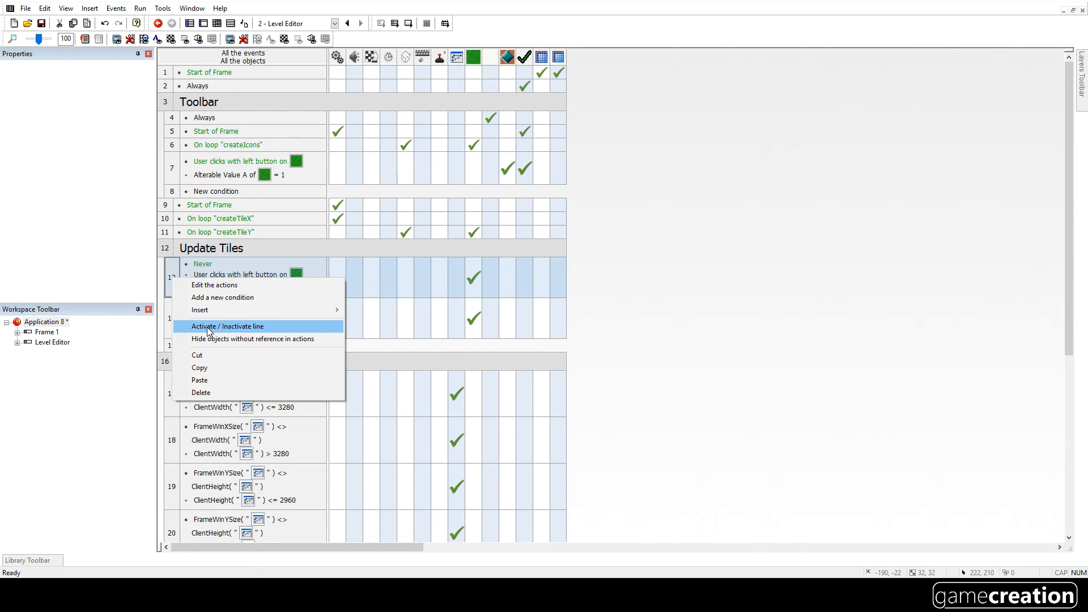
left_click(228, 327)
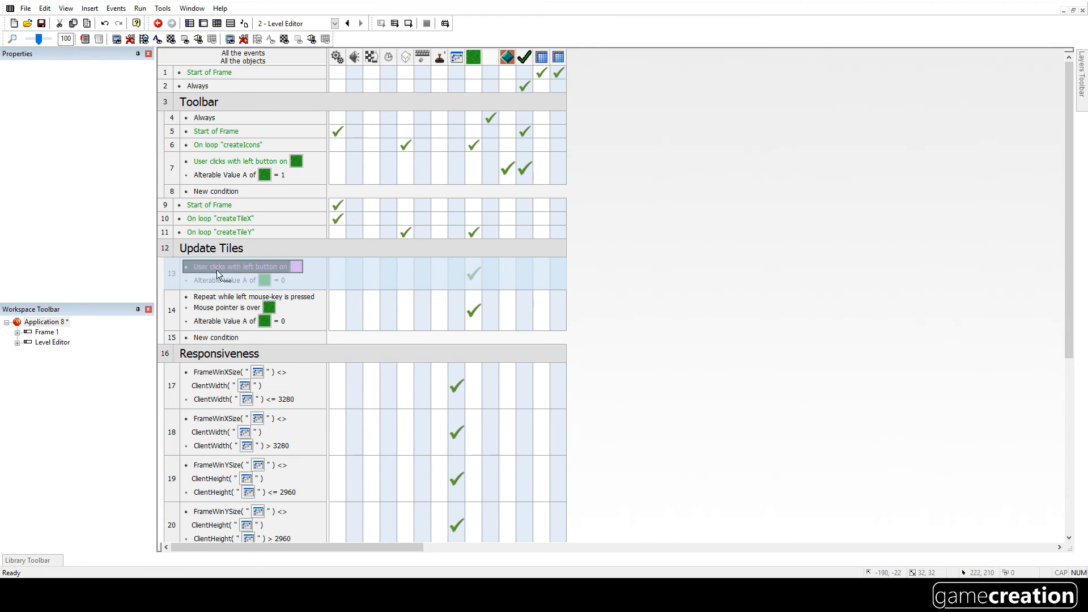
mouse_move(173, 275)
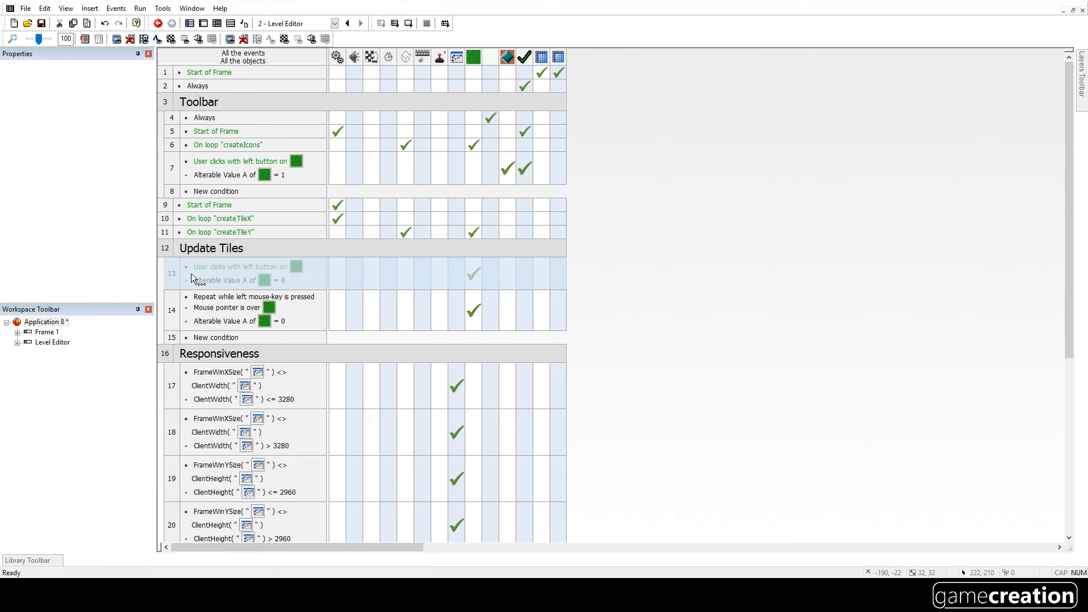
mouse_move(179, 276)
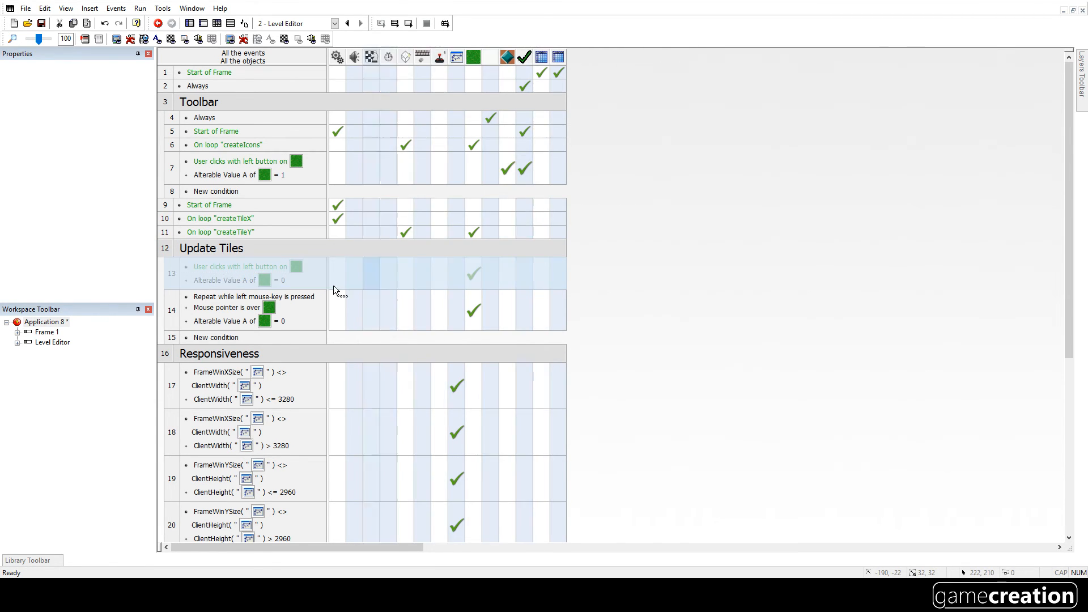
left_click(241, 267)
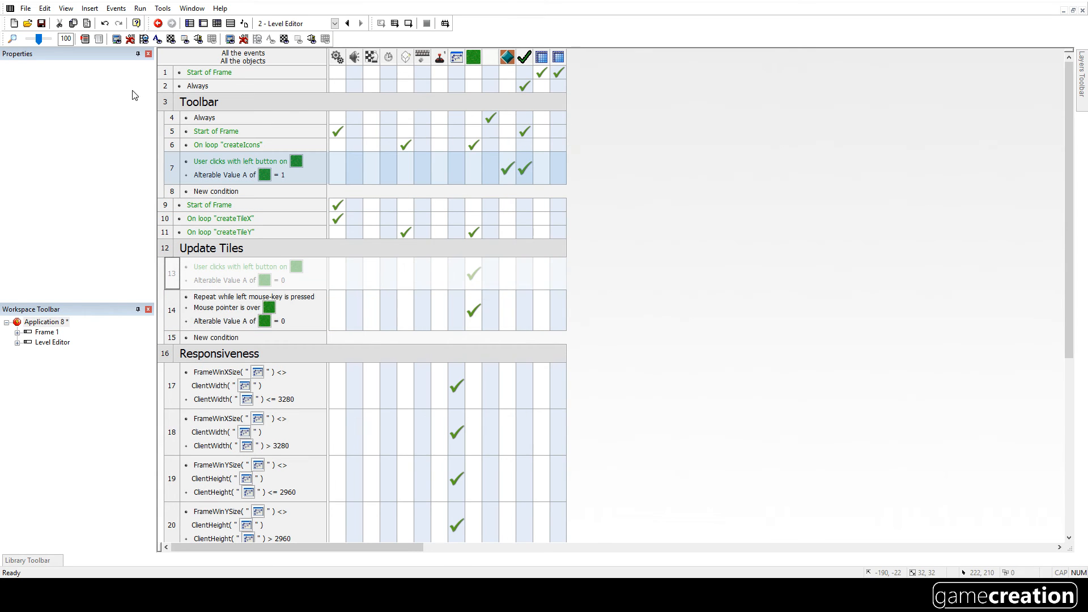
Step: Run the level editor frame and drag across the map to paint grass tiles
left_click(139, 7)
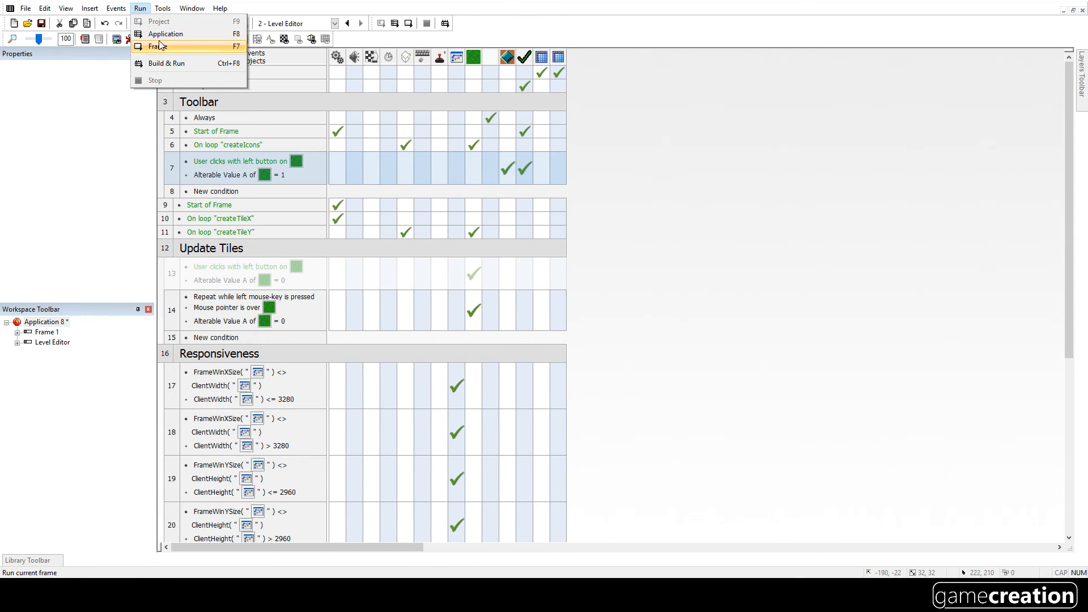
left_click(159, 46)
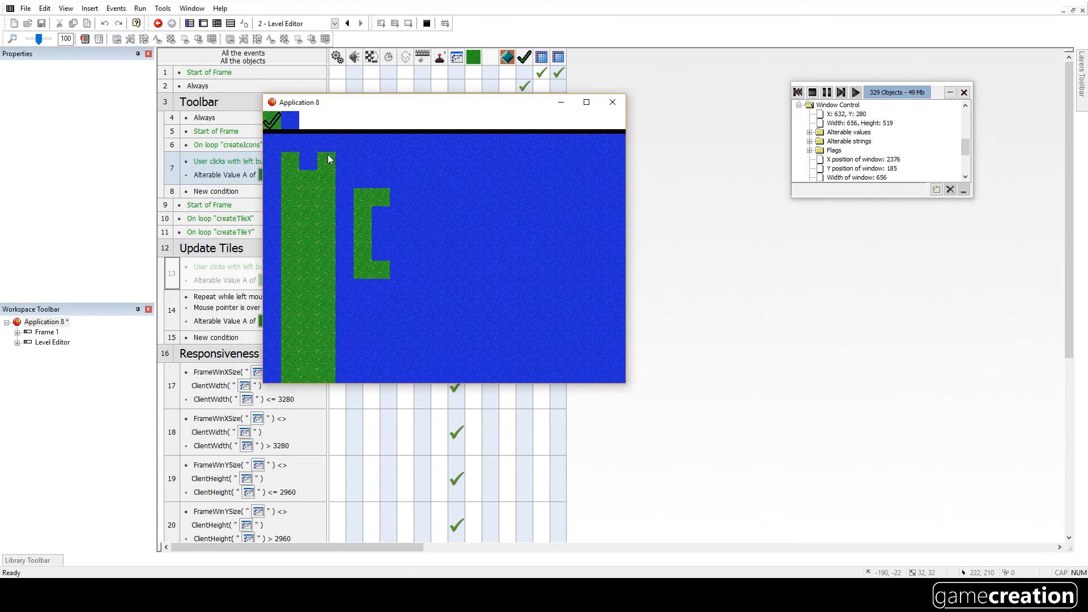
left_click_drag(330, 159, 416, 188)
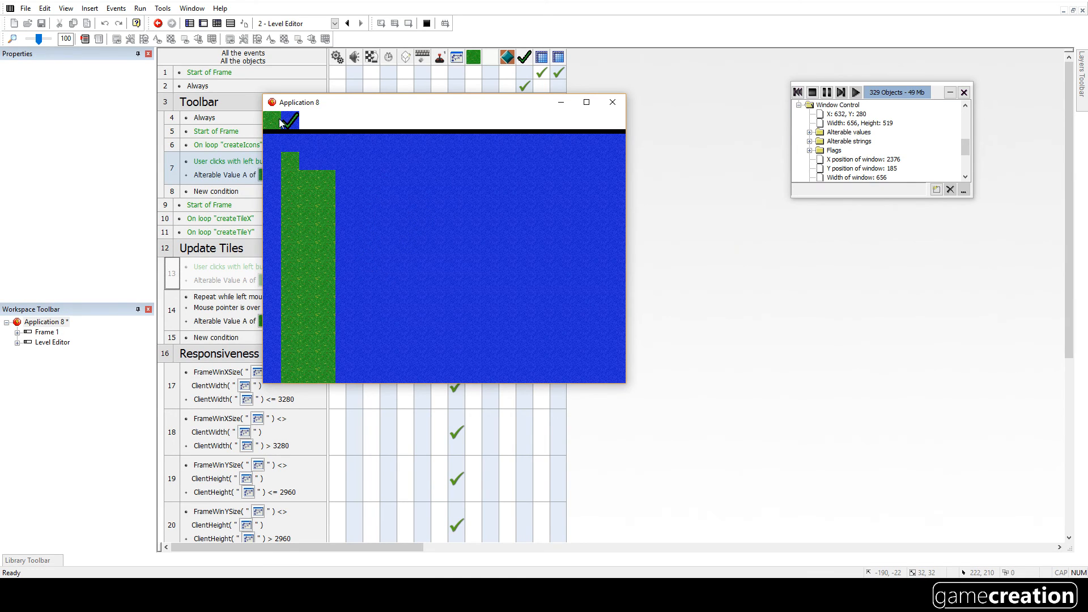
mouse_move(383, 152)
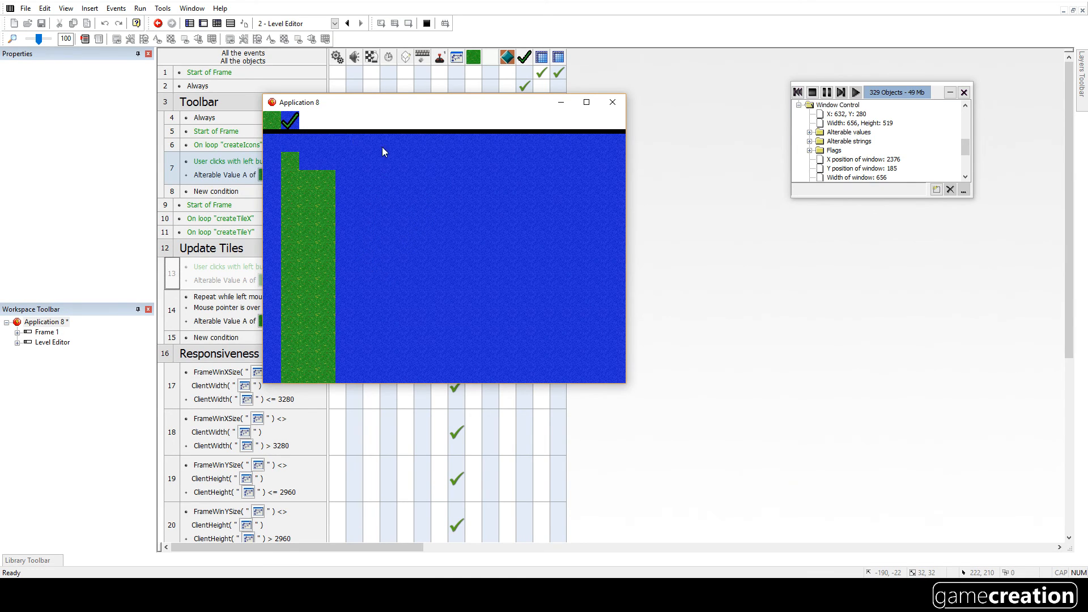